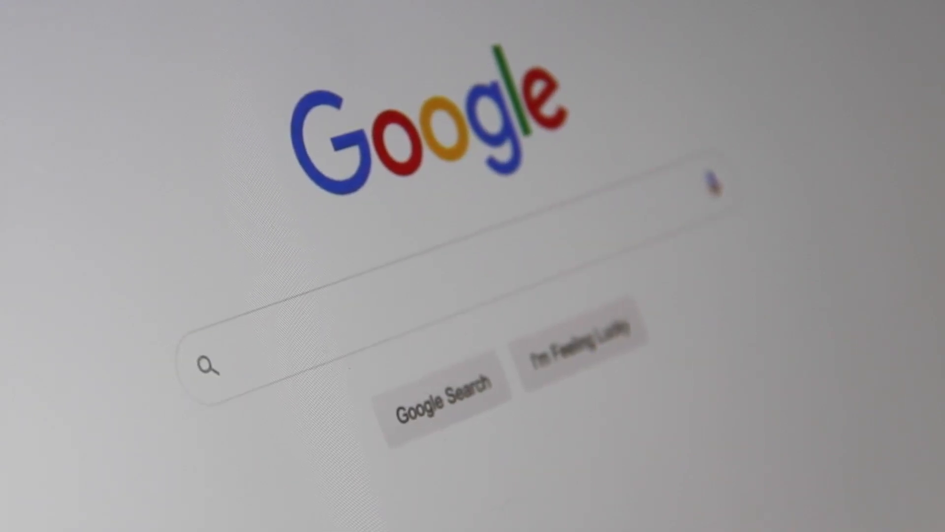
Search Google for Zapier from a new Chrome tab
text(Search)
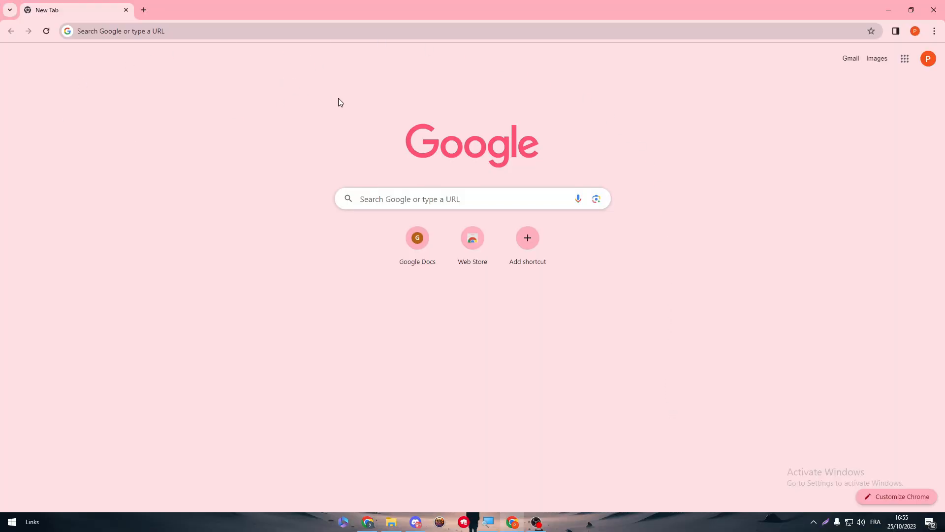
mouse_move(330, 71)
text(zapier)
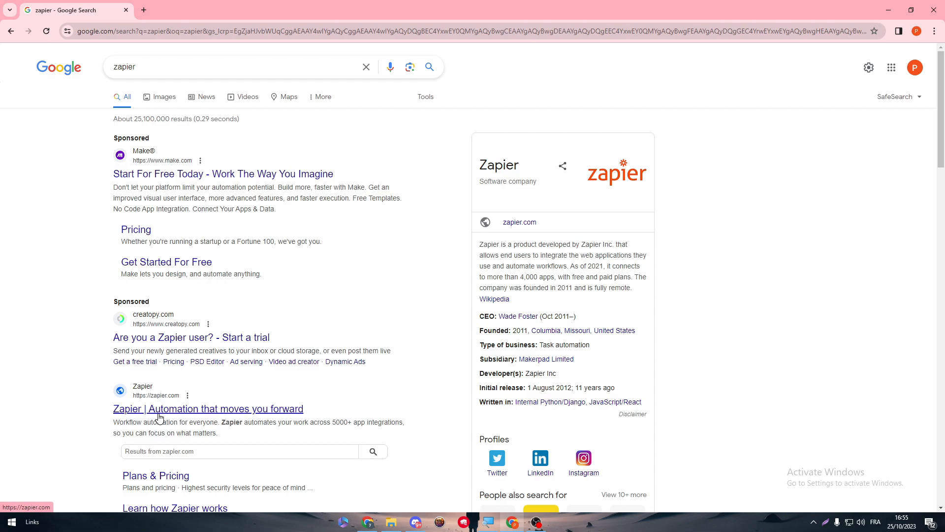
Go to zapier.com and sign up via 'Start free with Google' using the Google account
click(208, 408)
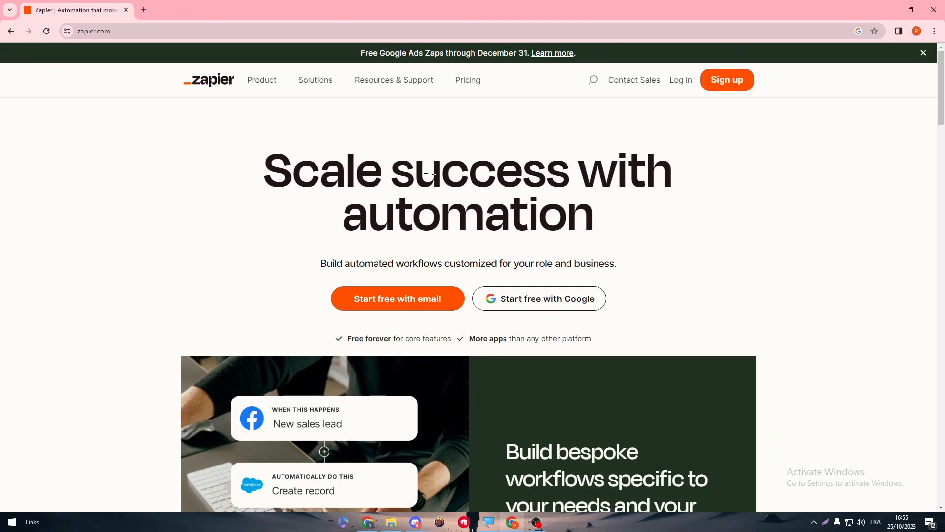
mouse_move(524, 307)
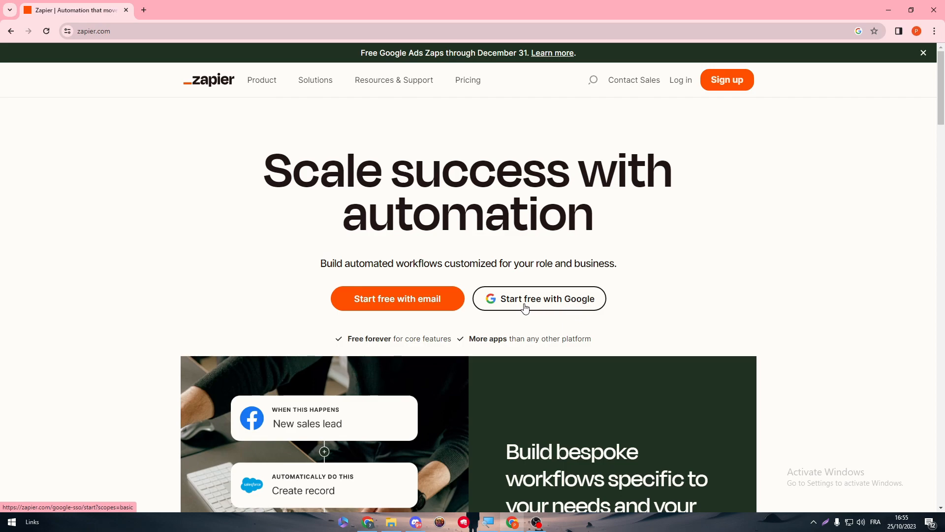
click(539, 298)
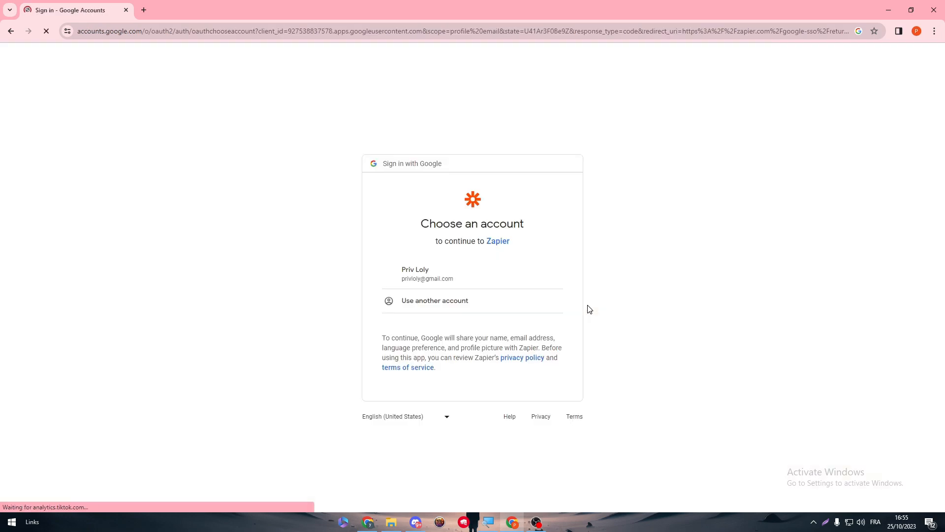
click(472, 274)
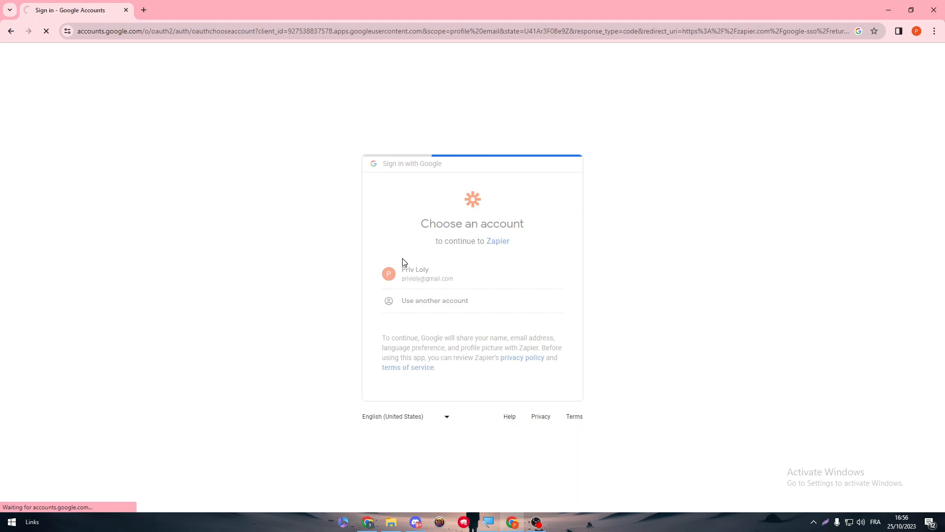
click(427, 274)
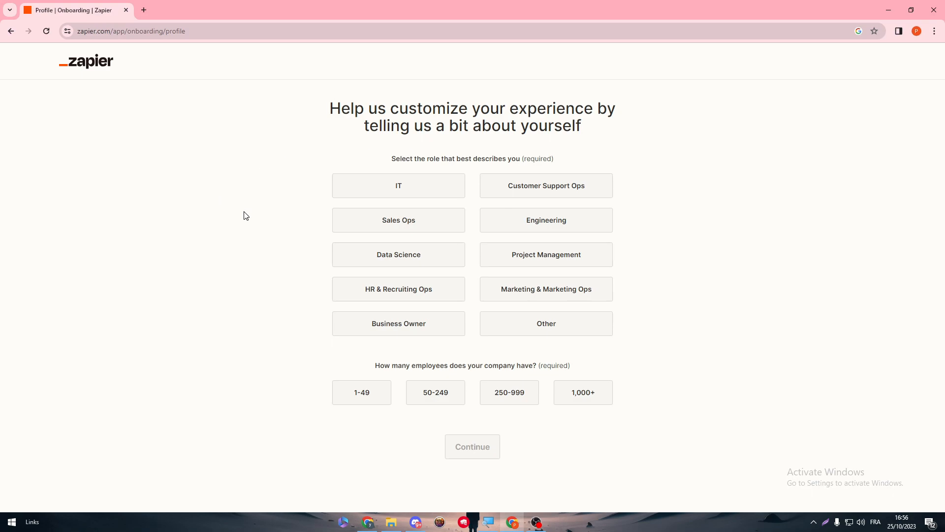
Answer the profile with role IT and 1-49 employees, then skip choosing apps
click(361, 392)
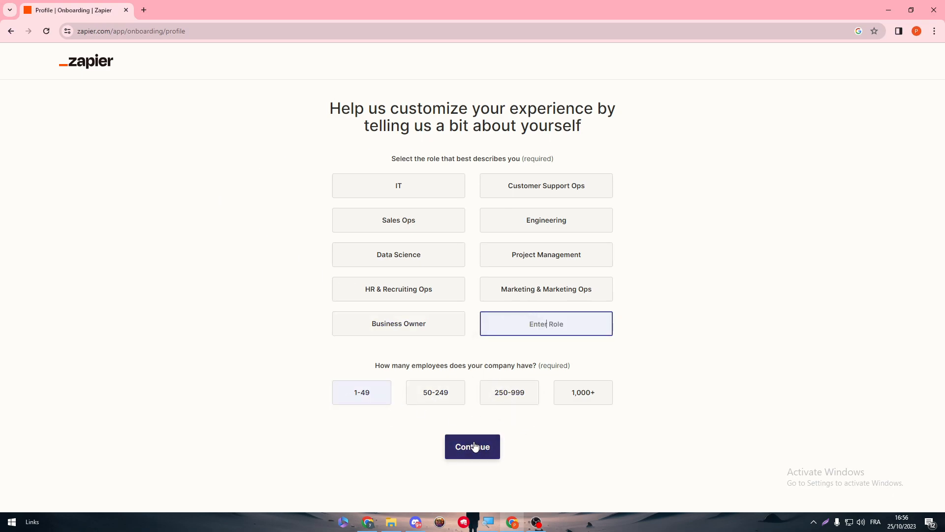
click(397, 185)
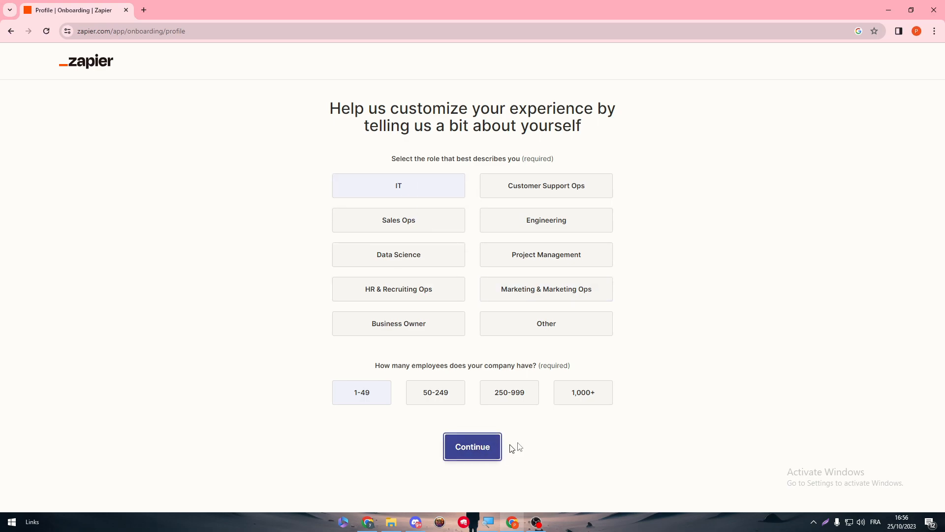
click(472, 446)
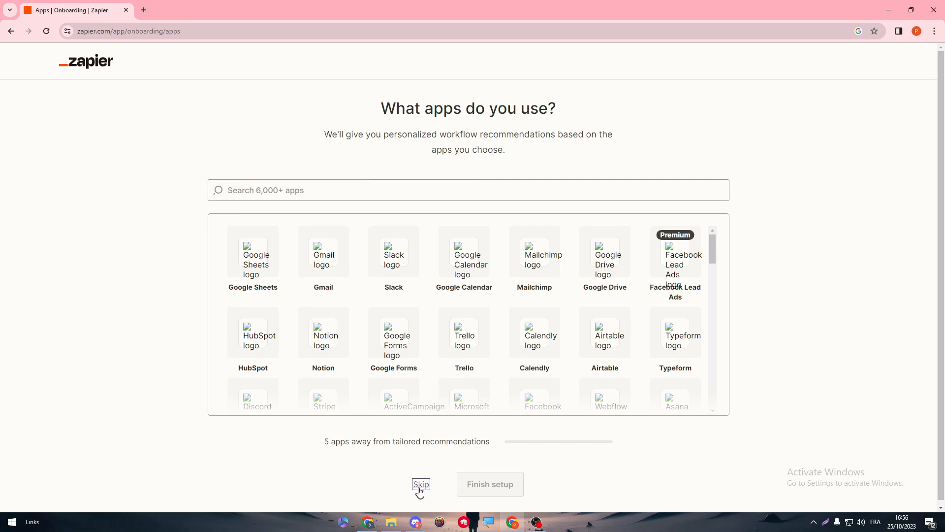
click(420, 484)
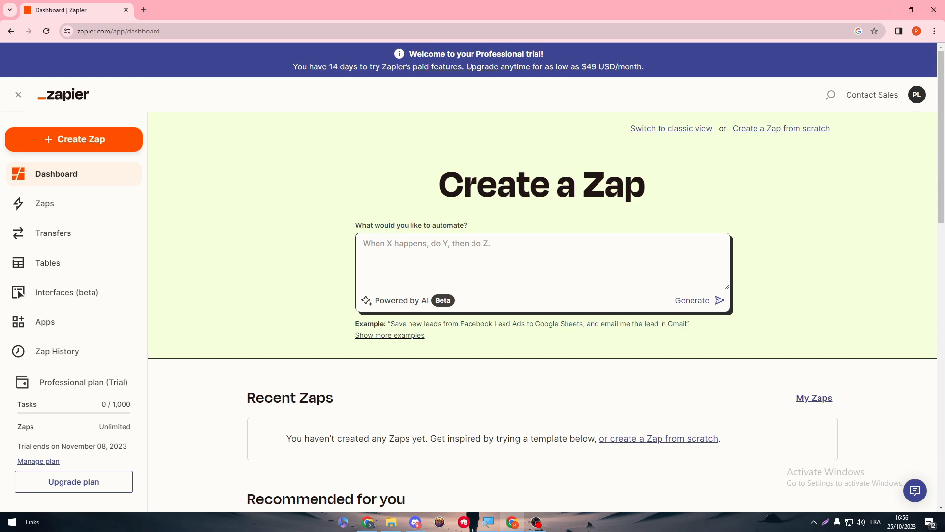
mouse_move(108, 192)
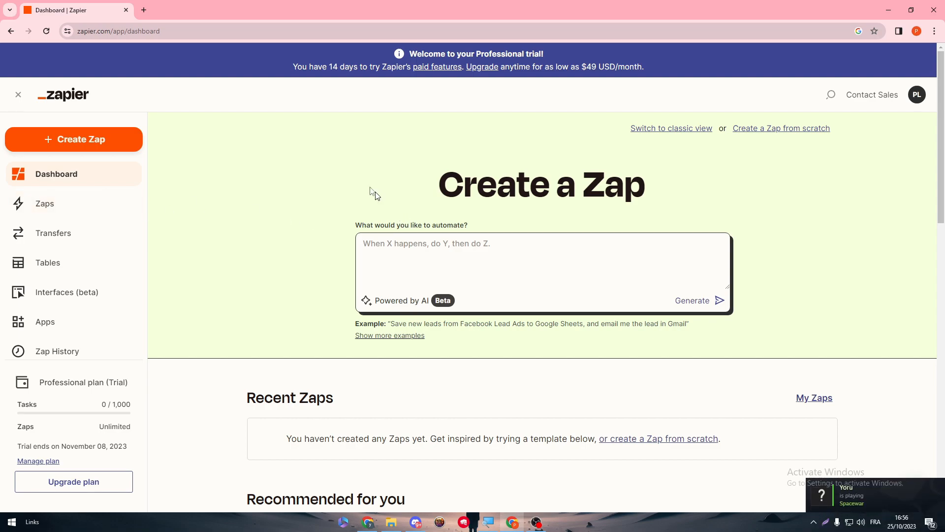
mouse_move(734, 365)
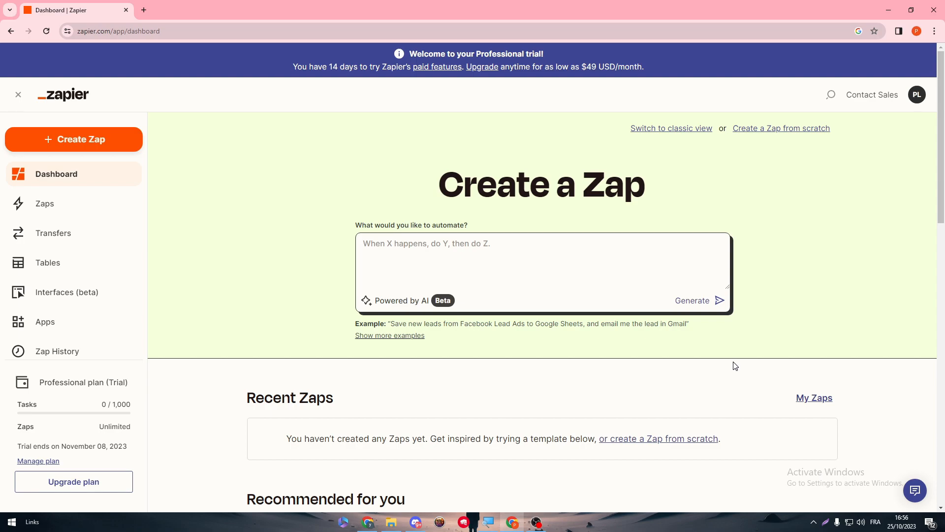
mouse_move(1, 229)
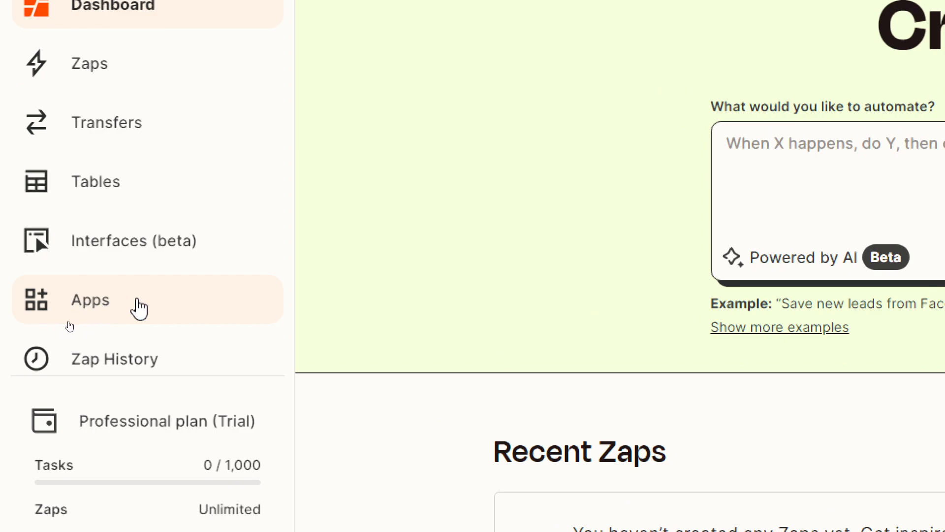
Go to the Apps page from the left sidebar
click(89, 300)
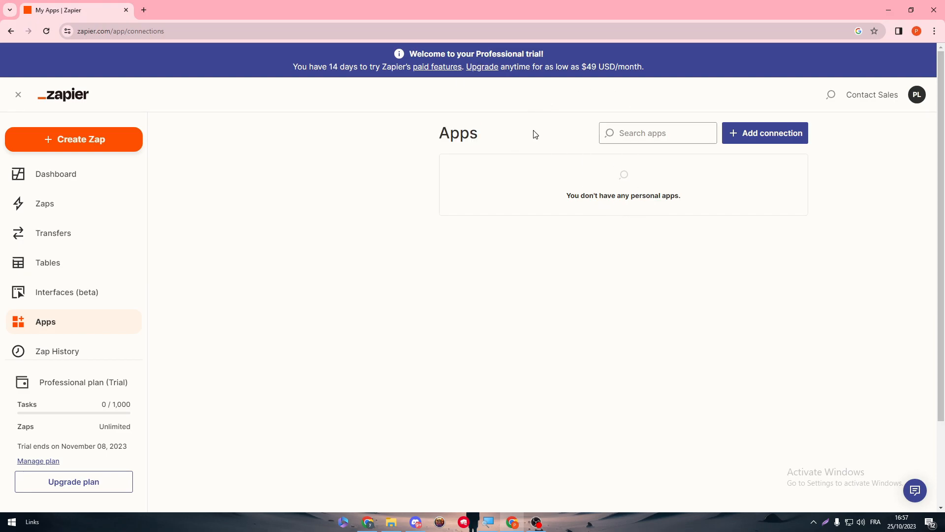
mouse_move(673, 122)
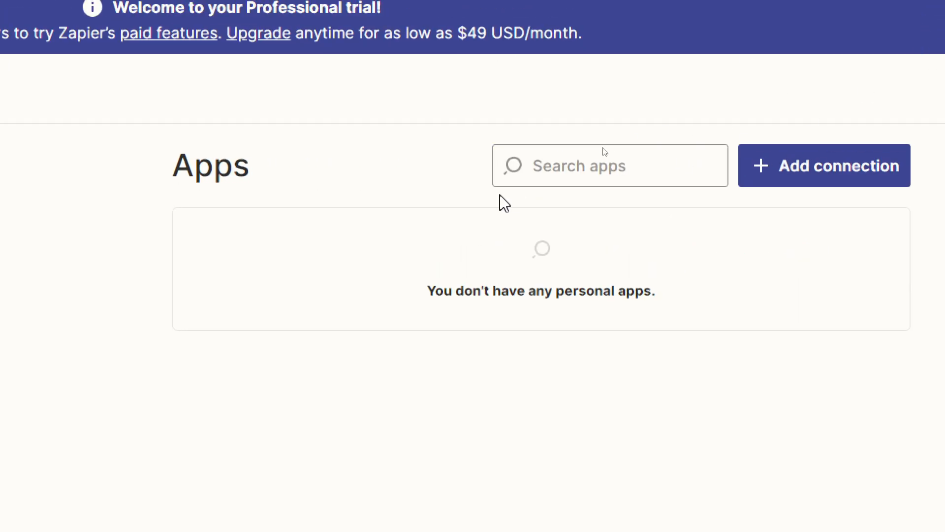
Search the apps for 'instagram' and start connecting Instagram
text(instagram)
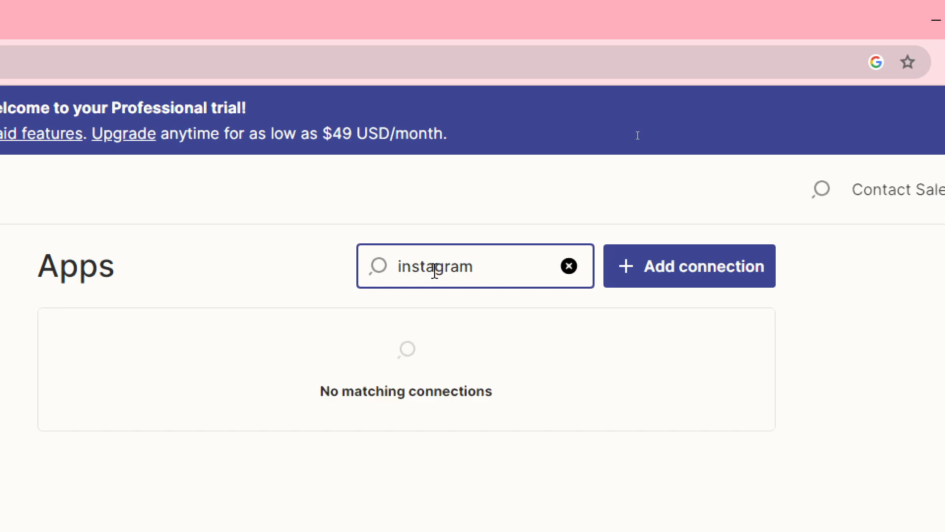
scroll(down, 3)
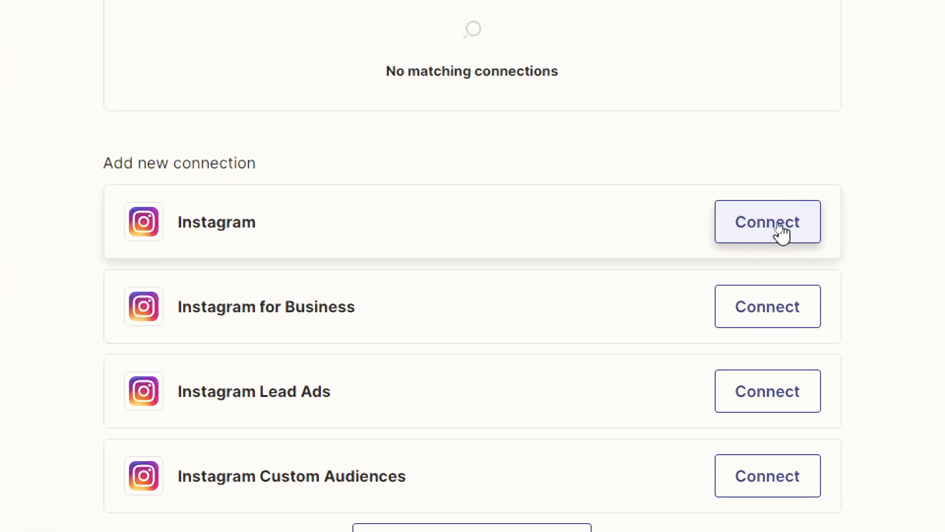
click(767, 221)
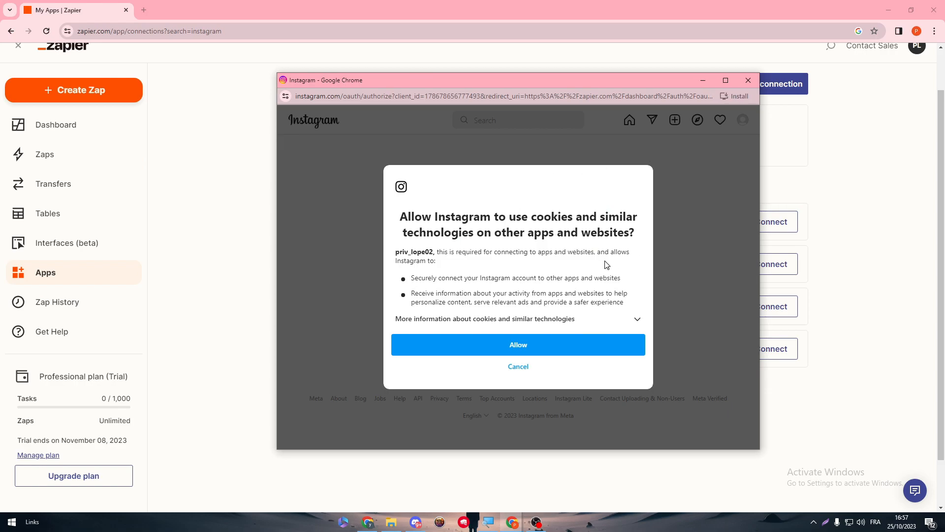
Allow Instagram's cookies and grant Zapier access to the Instagram account
click(516, 345)
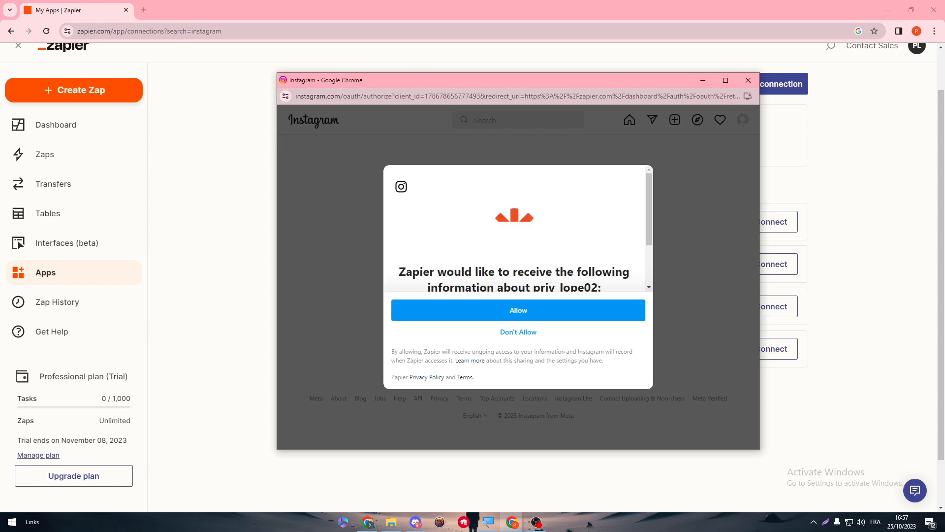
click(517, 311)
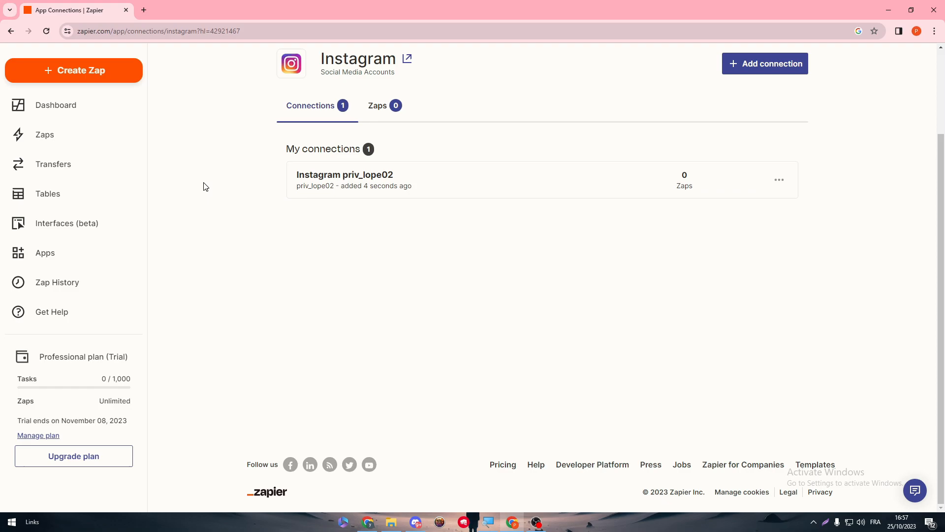
mouse_move(211, 179)
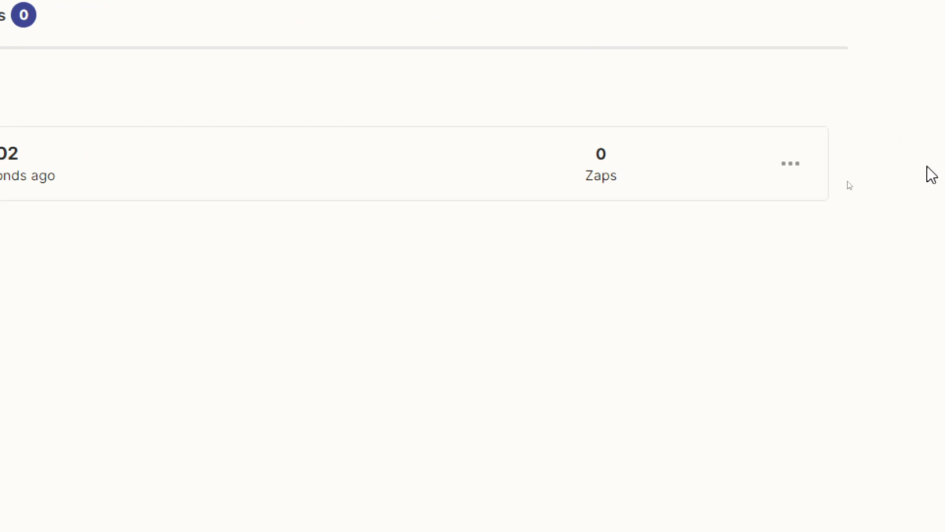
Run 'Test connection' from the Instagram connection's ••• menu and confirm it passes
click(789, 164)
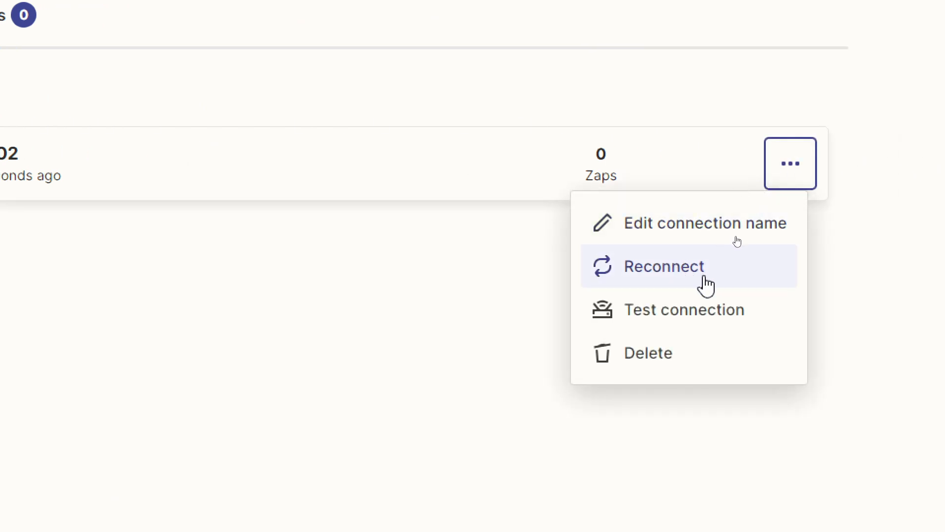
click(684, 309)
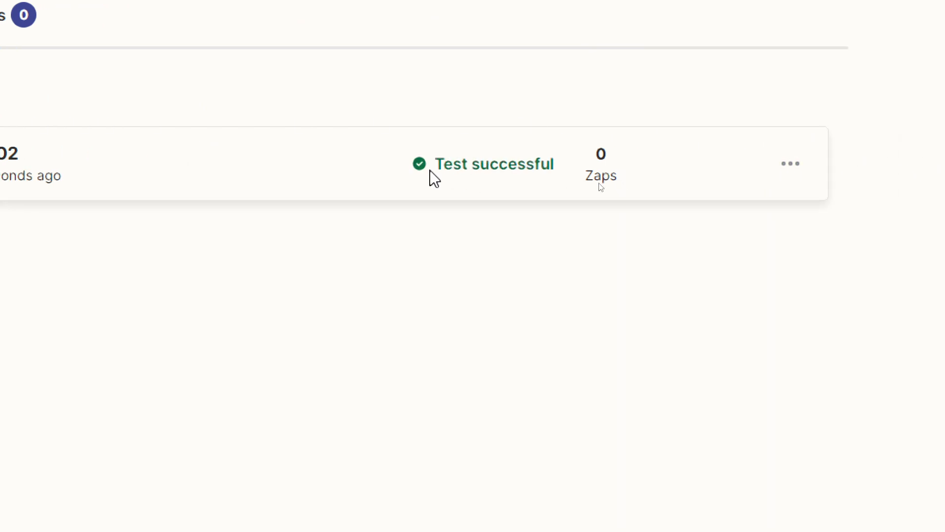
double_click(494, 163)
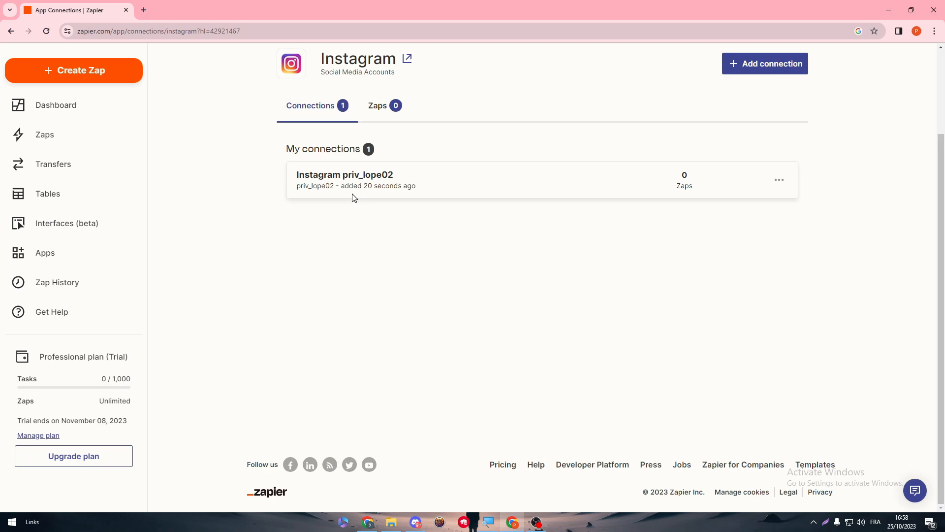
mouse_move(349, 224)
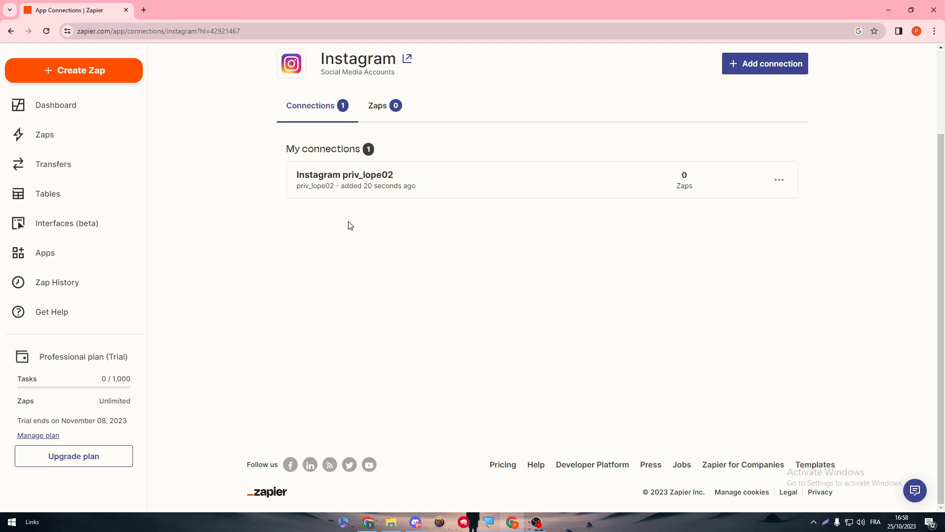
mouse_move(73, 71)
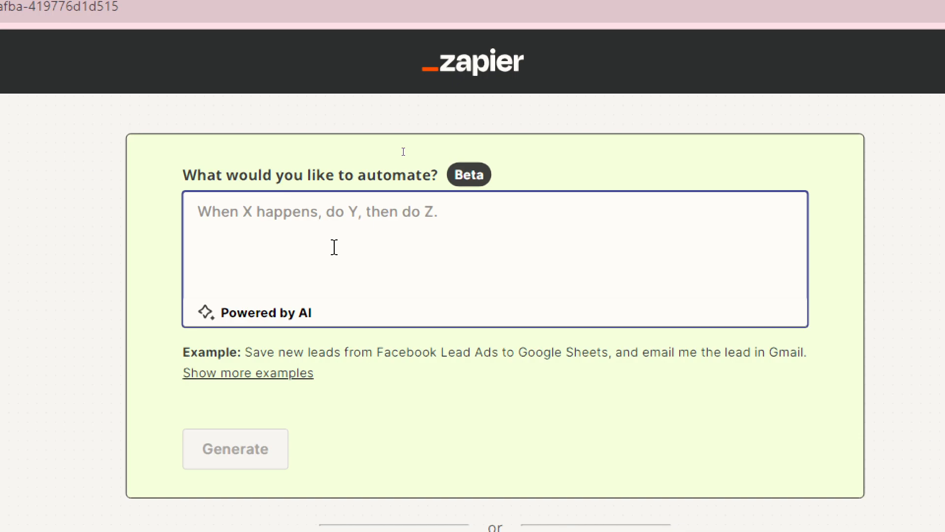
Describe notifying the audience on Gmail when Instagram images, stories or reels are added, and generate the Zap
text(when an image or story or reel has been ade)
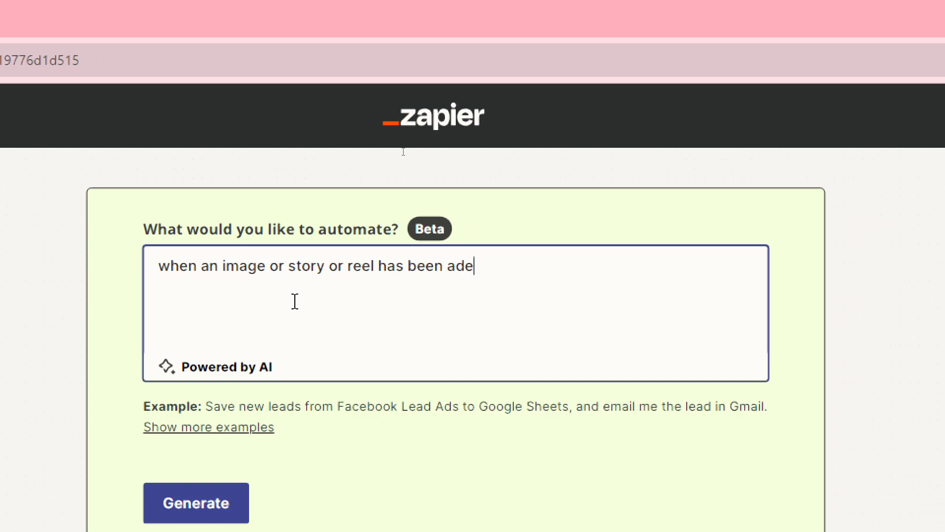
text(ded on my instagra)
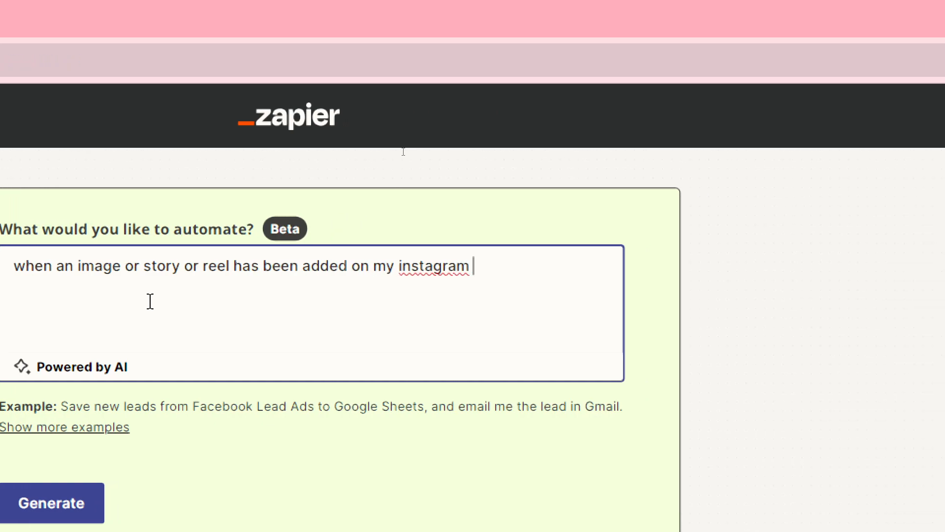
text(make sure to let my audience know.)
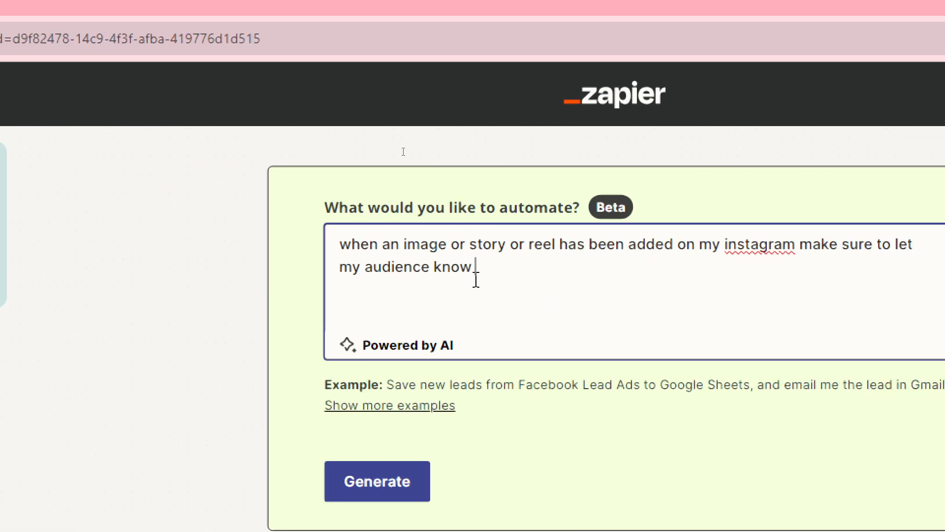
text(on gmail)
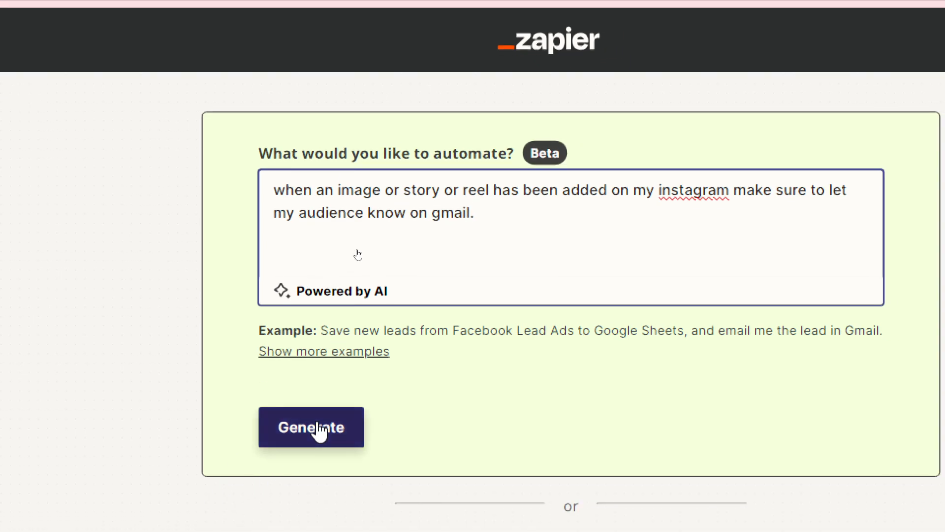
click(311, 426)
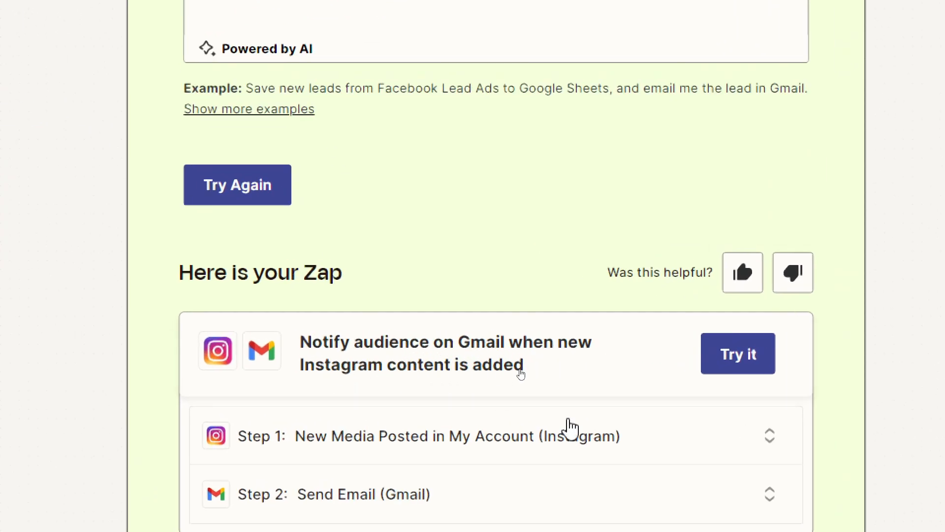
Try the generated Zap in the editor and start choosing the Instagram trigger's account
scroll(down, 3)
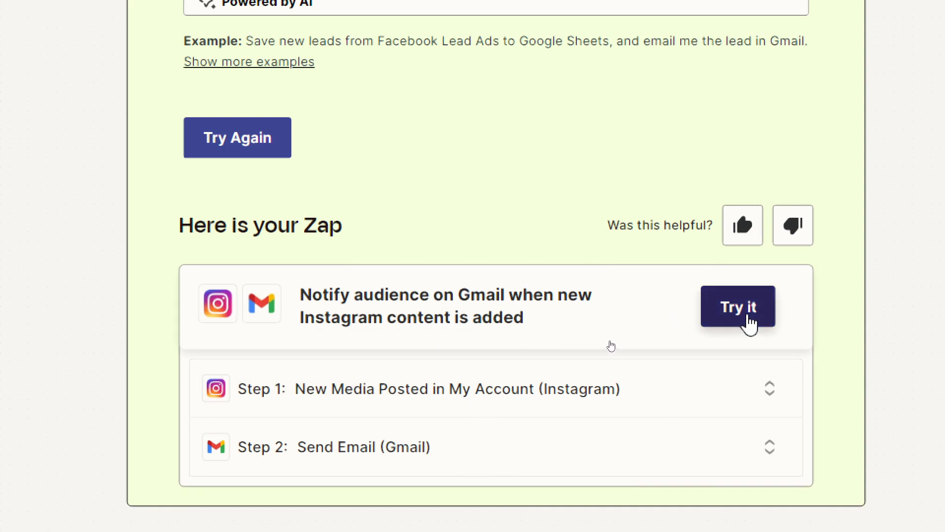
click(736, 306)
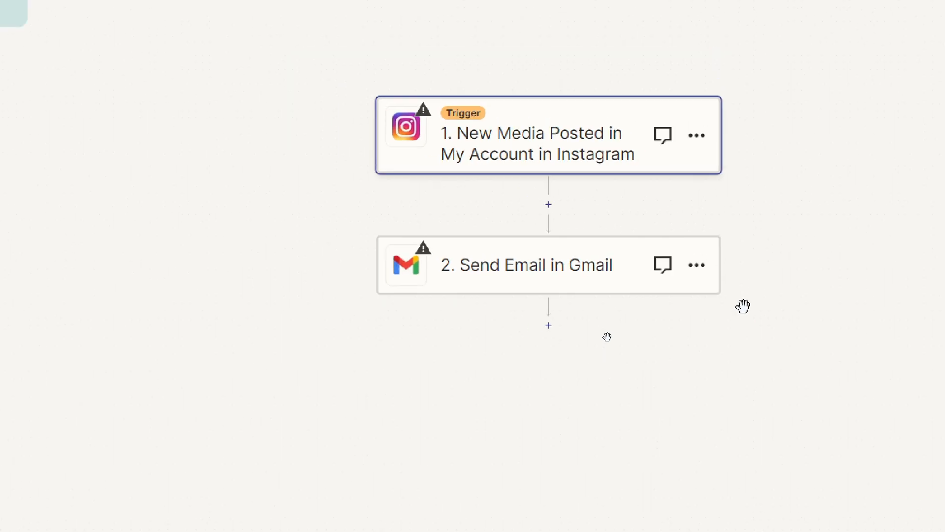
click(531, 143)
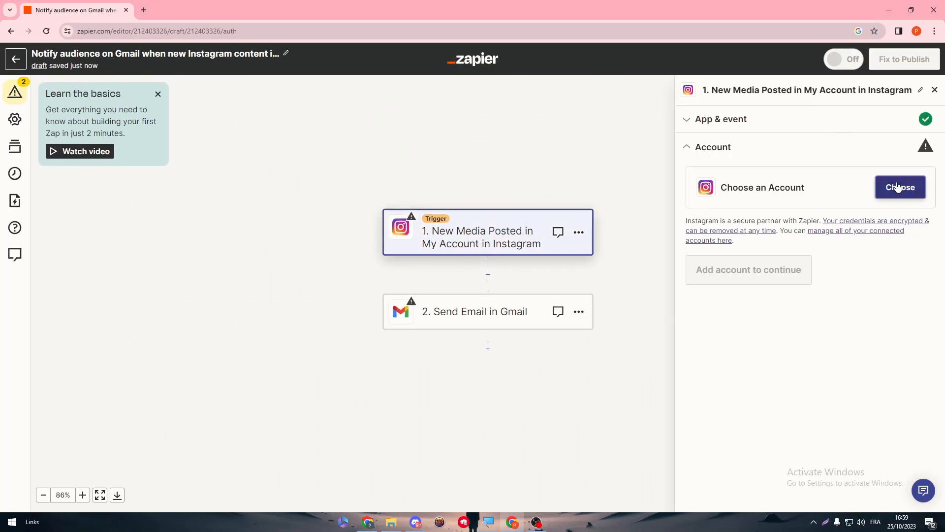
click(898, 188)
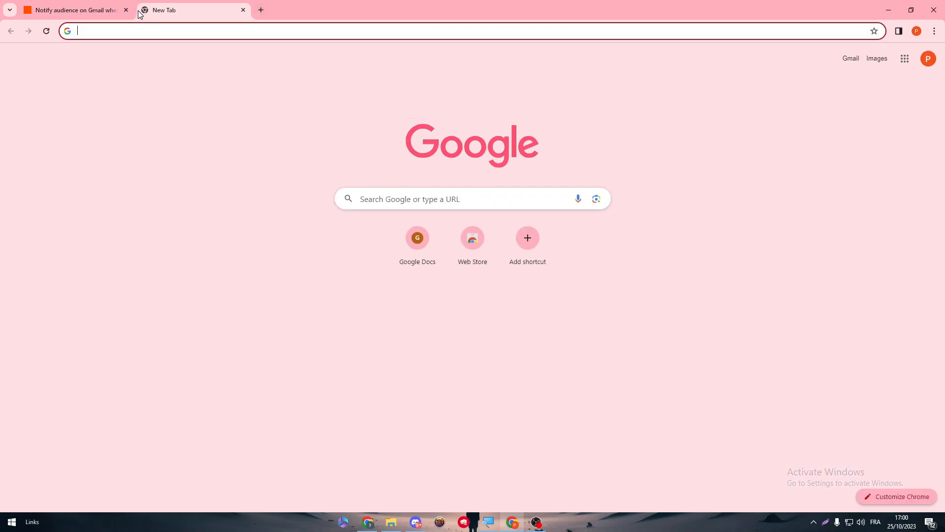
Go to instagram.com and open my own profile page
text(instagram.com)
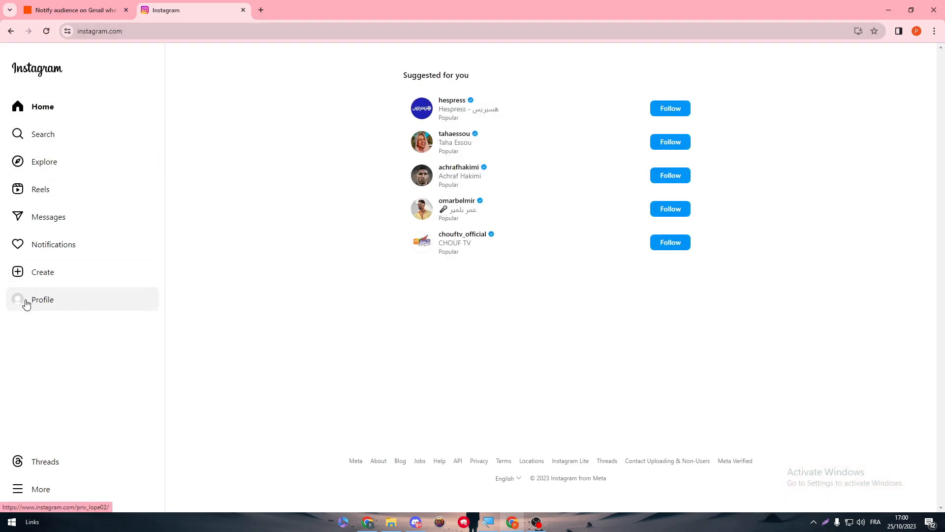
click(42, 299)
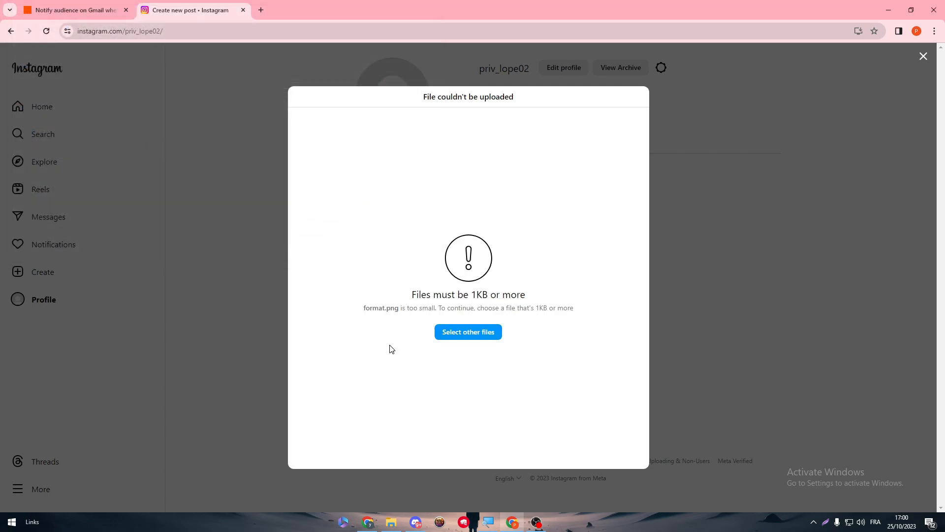
mouse_move(468, 332)
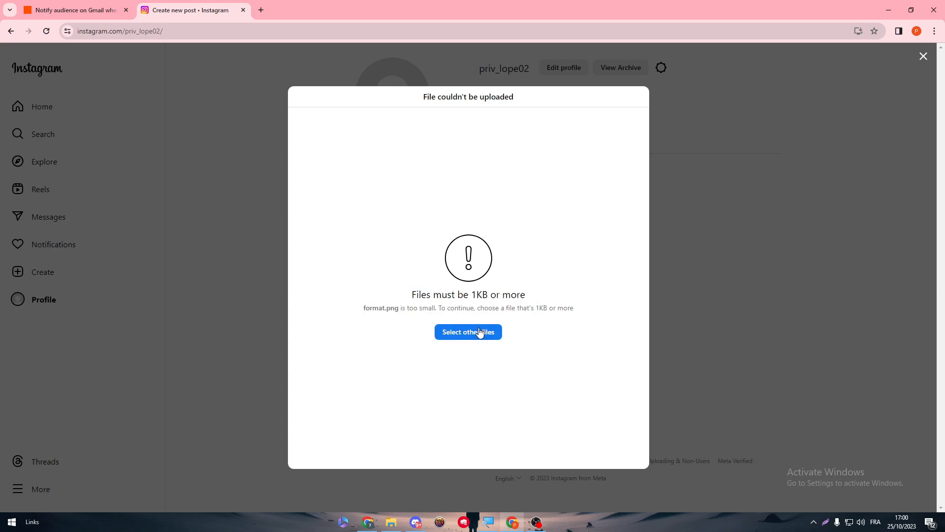
Upload a larger blue grid image, skip crop and caption, share the post, and return to Zapier
click(467, 332)
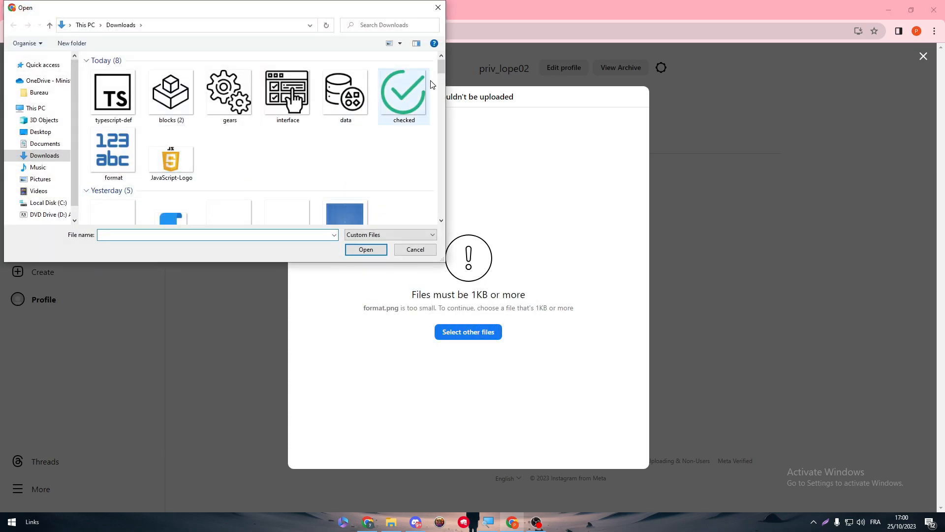
scroll(down, 3)
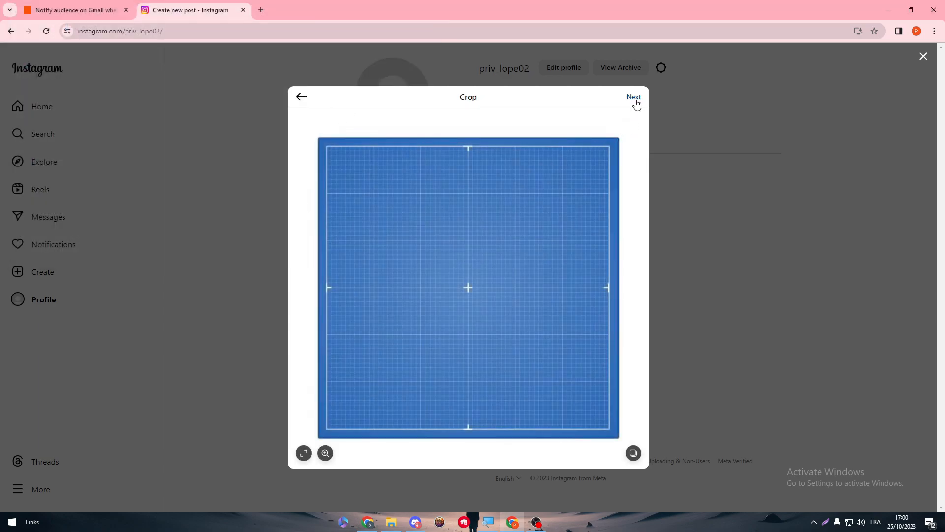
click(633, 96)
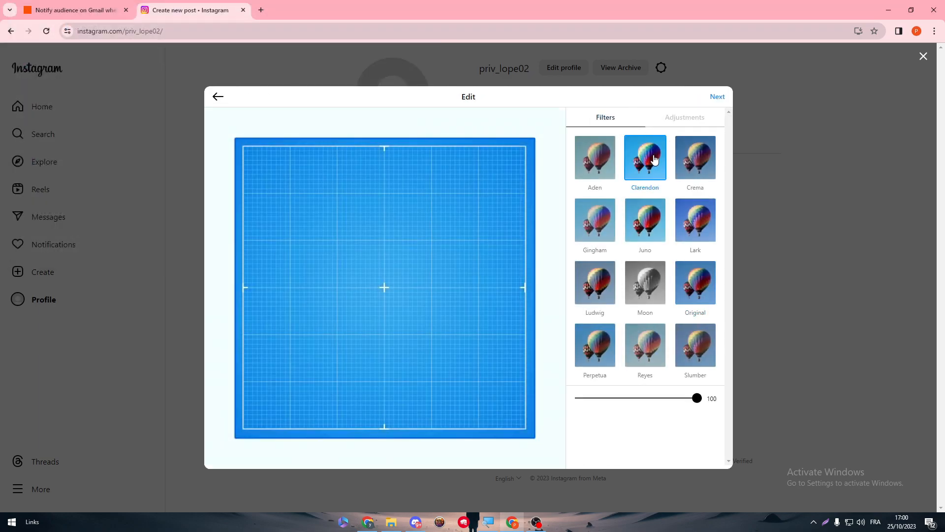
click(716, 97)
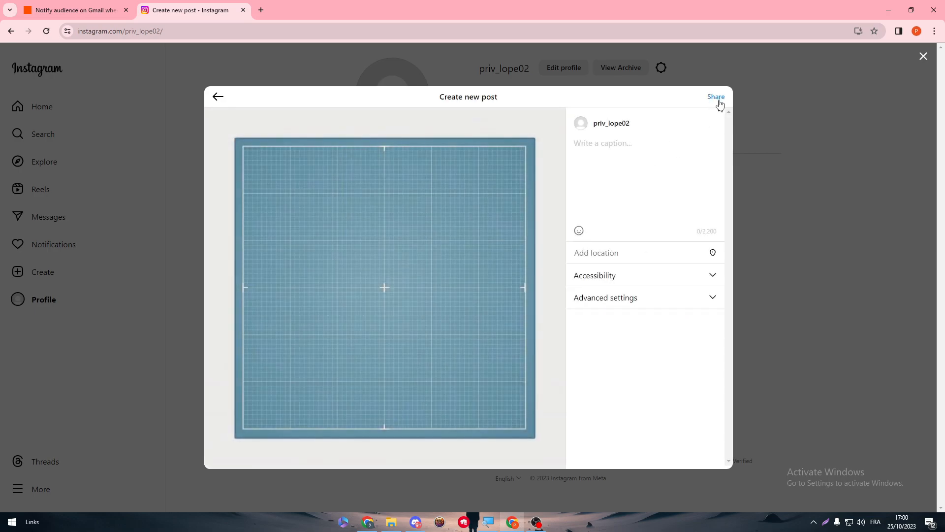
click(715, 97)
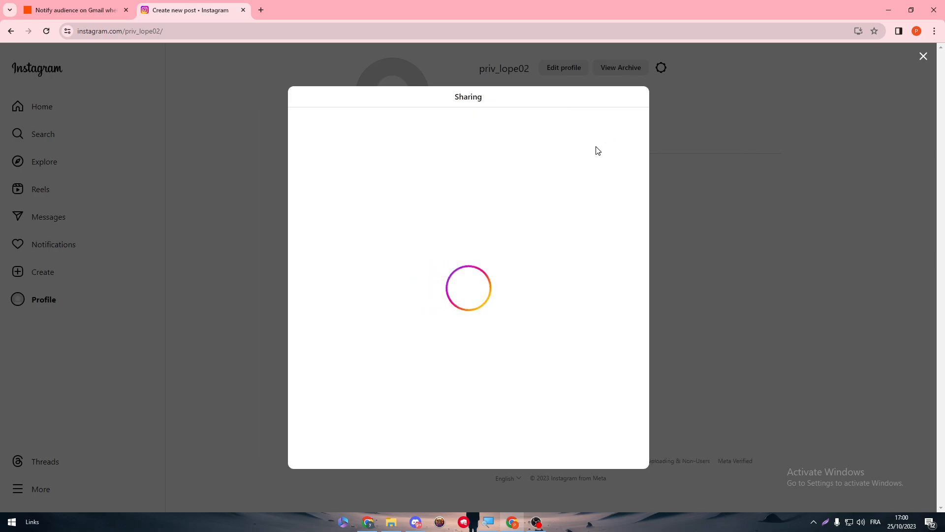
mouse_move(577, 272)
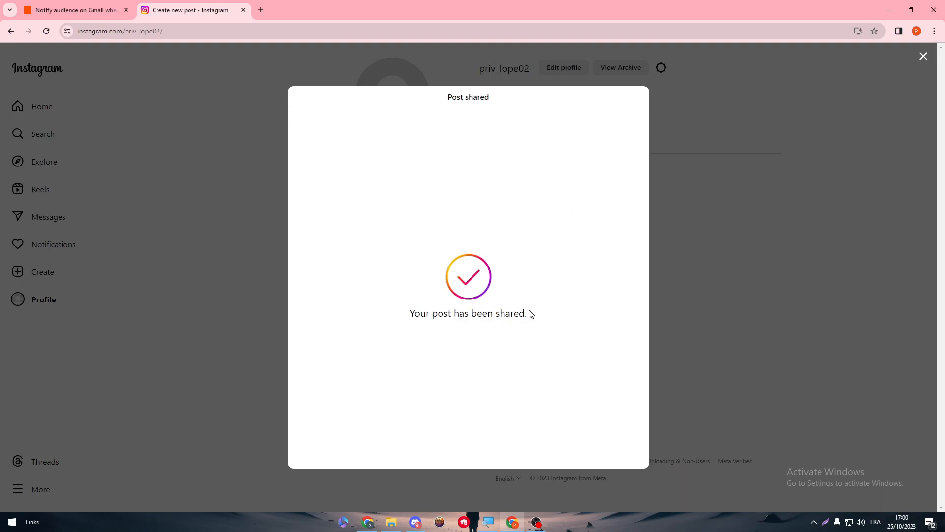
mouse_move(845, 106)
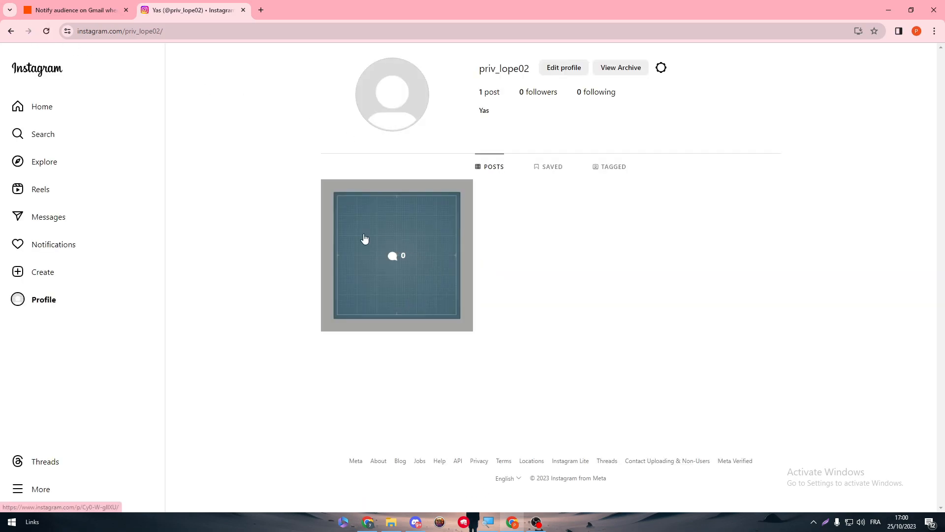
click(75, 10)
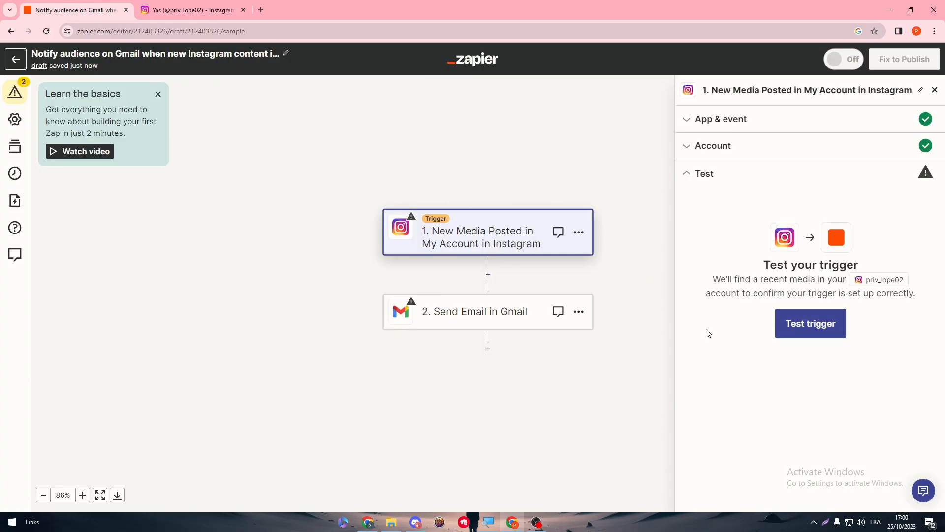
Retest the Instagram trigger until Media A appears, then continue with it as the sample record
click(810, 323)
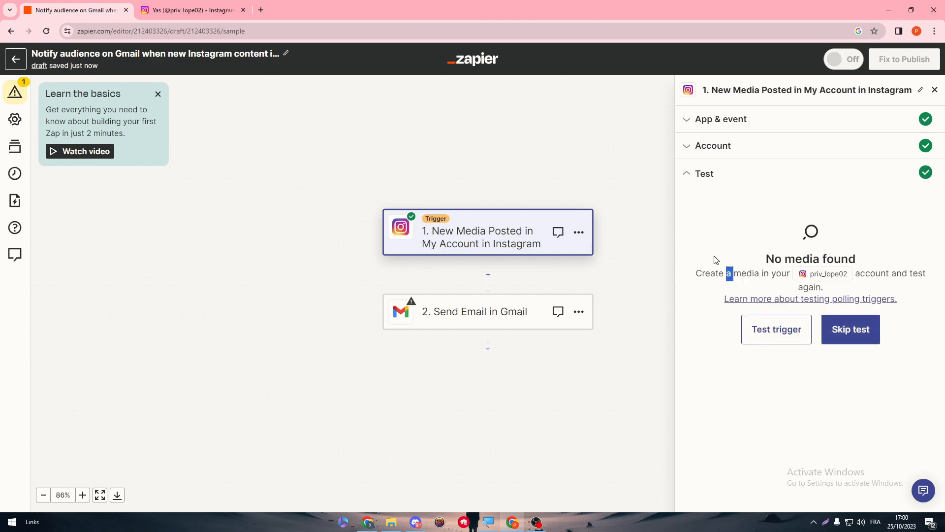
click(775, 329)
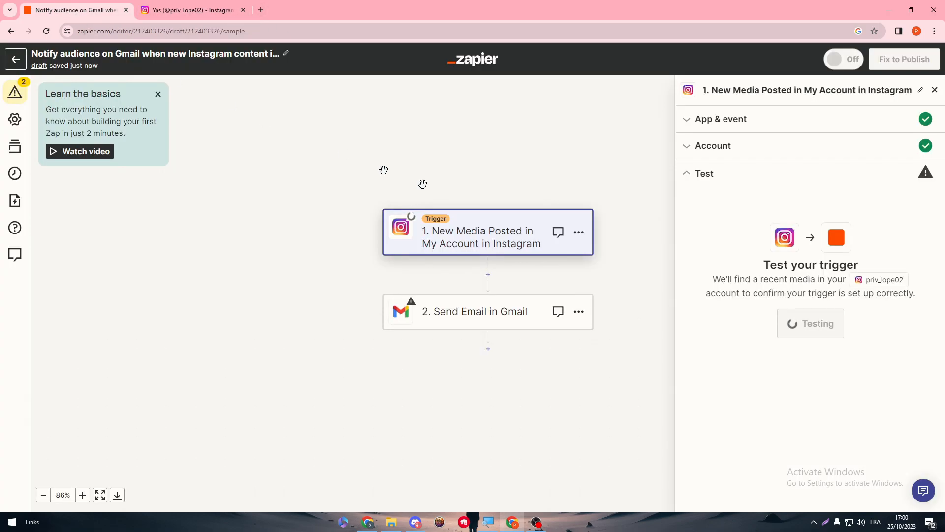
click(810, 323)
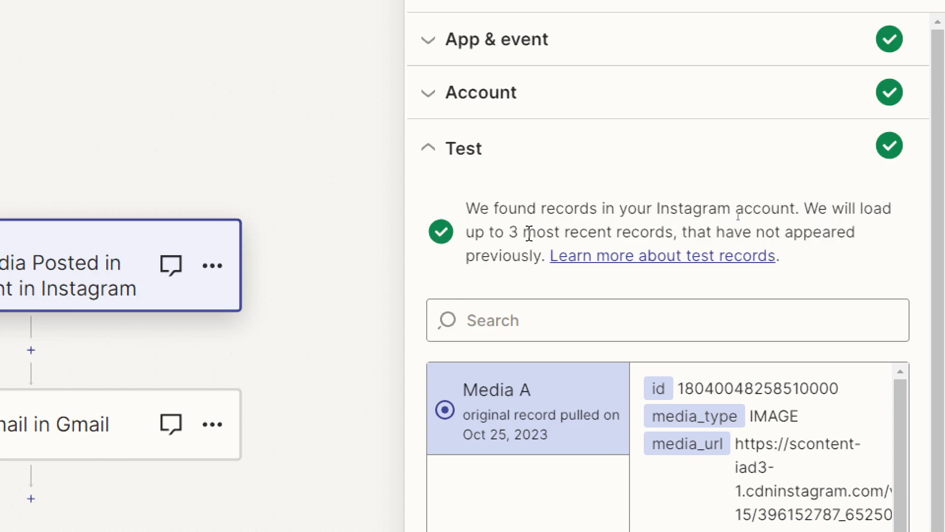
mouse_move(868, 253)
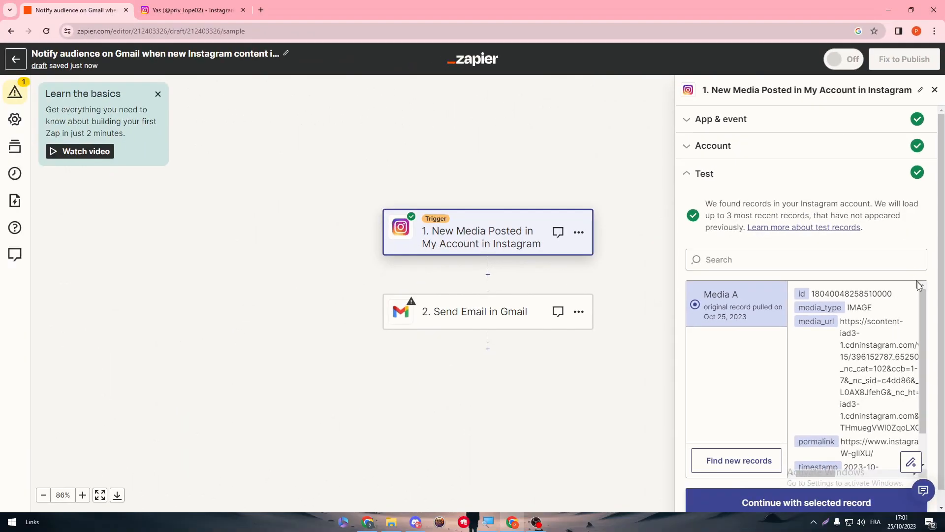
scroll(down, 3)
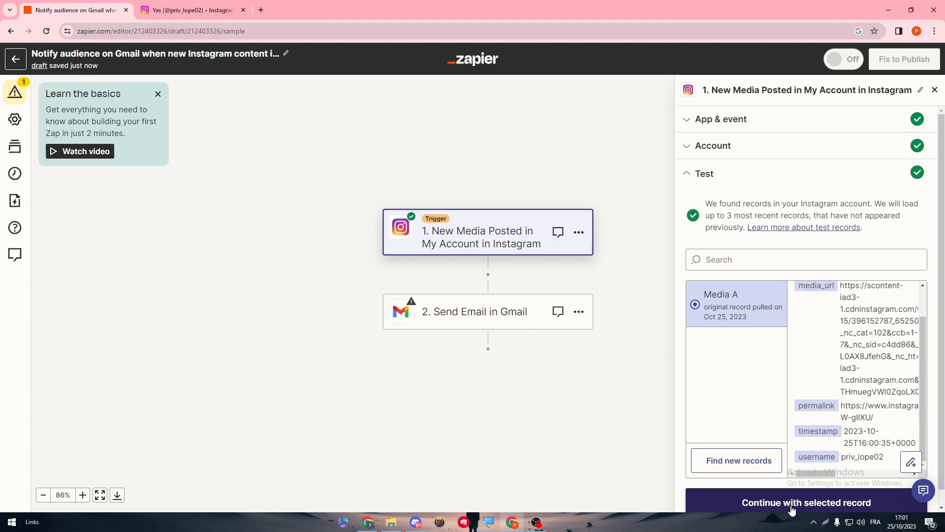
click(807, 501)
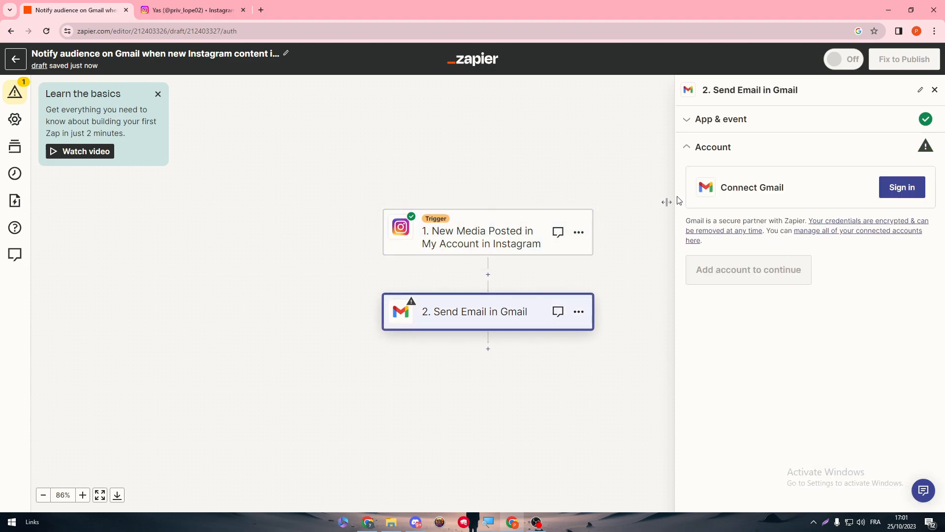
Sign in with the Google account, approve Zapier's Gmail access, and continue to the email fields
click(902, 187)
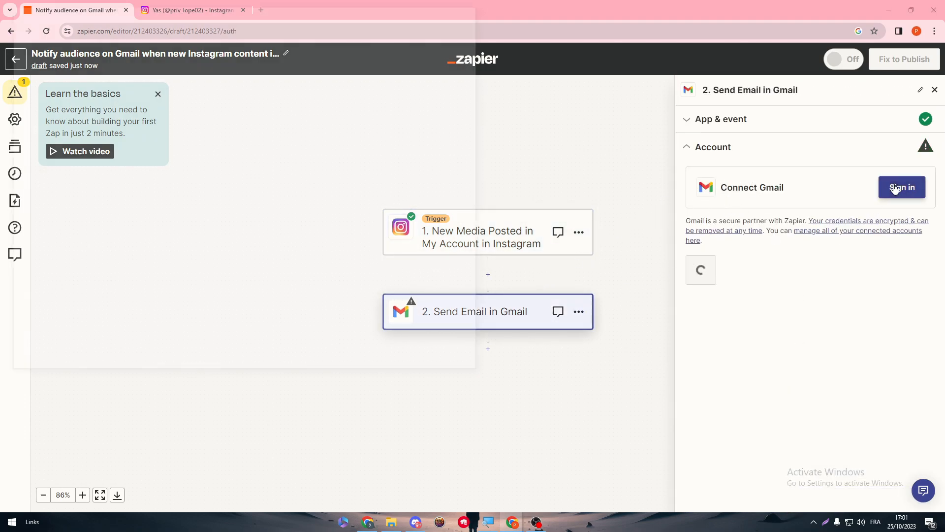
click(902, 187)
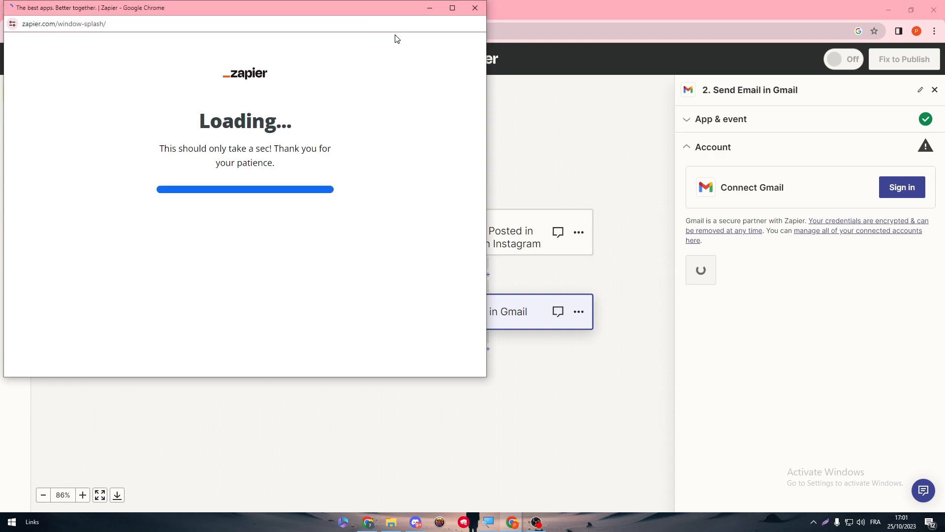
click(901, 187)
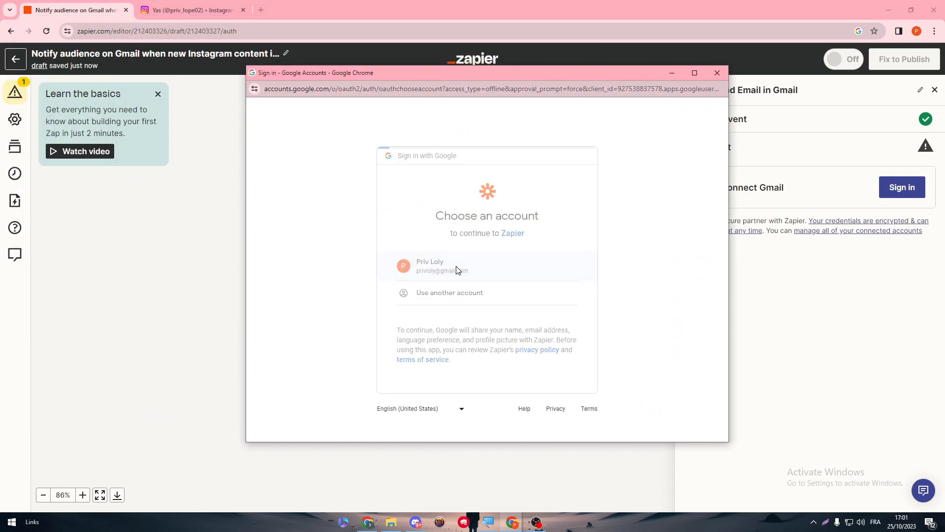
click(442, 266)
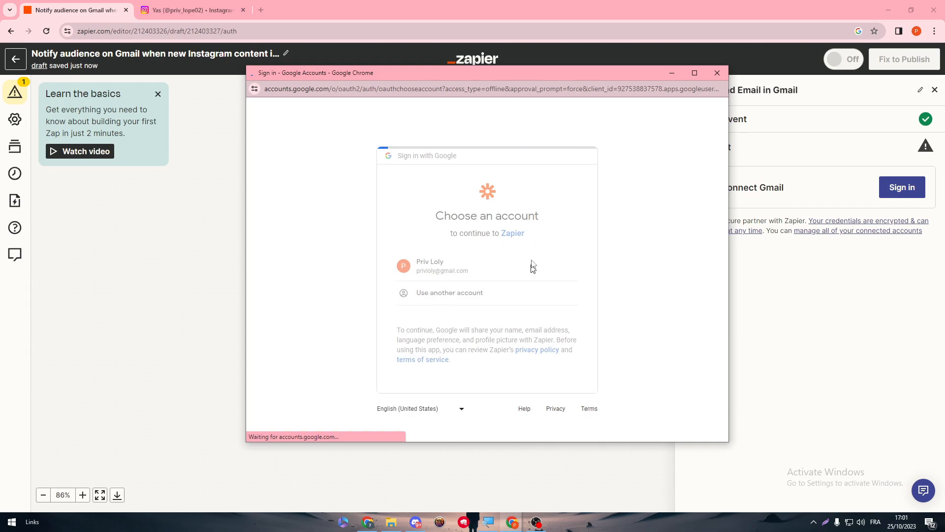
click(446, 264)
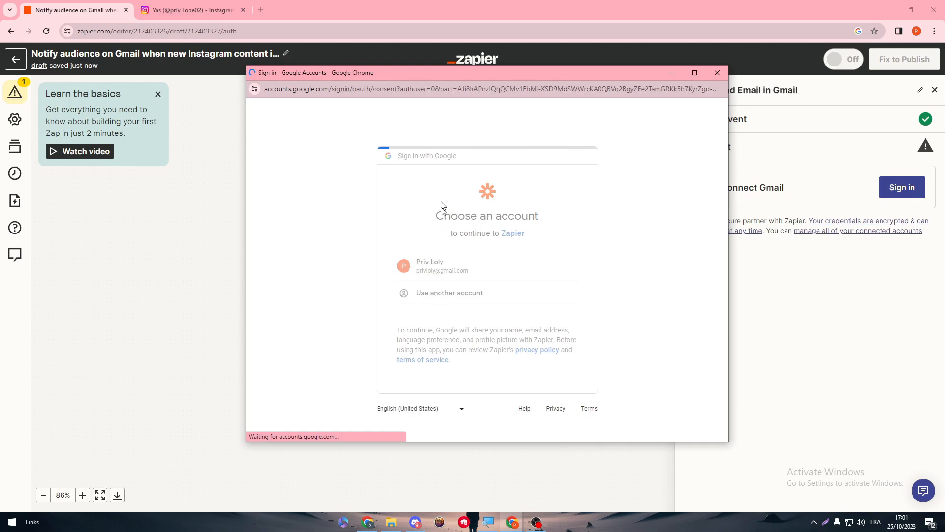
click(440, 264)
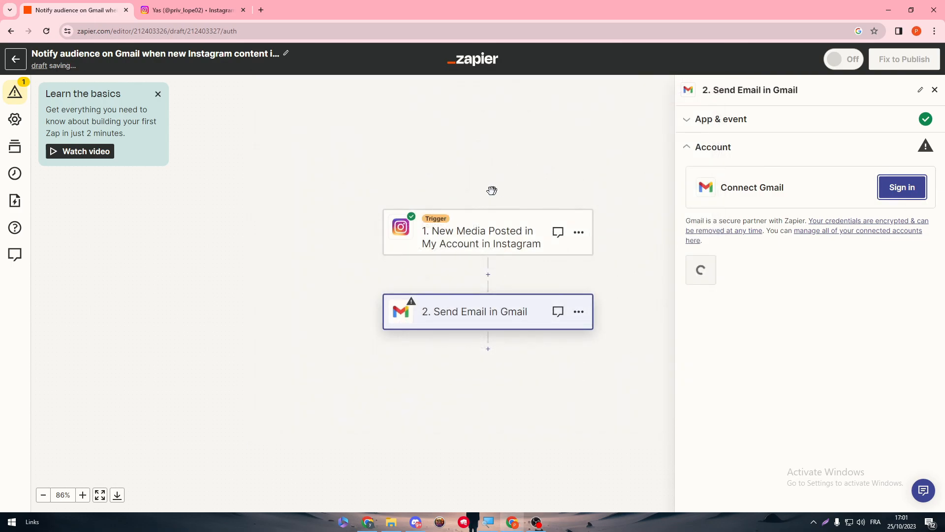
click(902, 187)
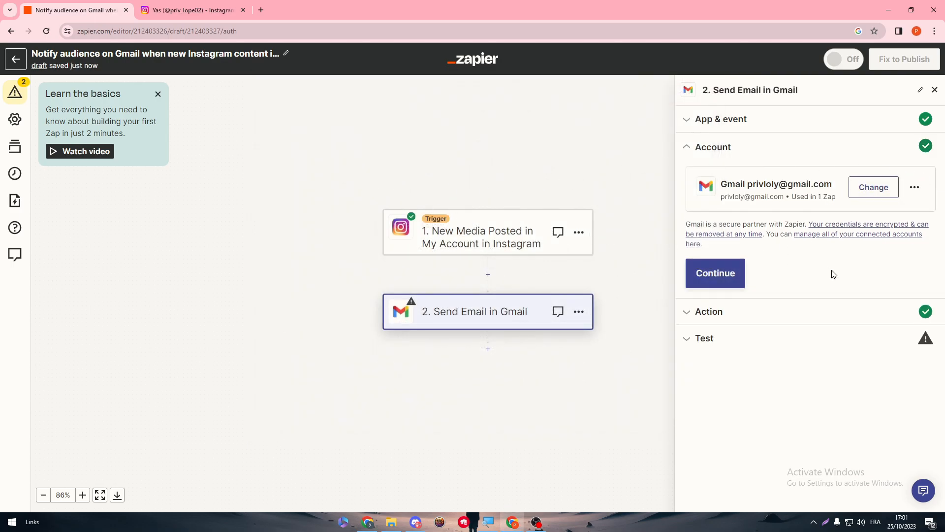
click(714, 272)
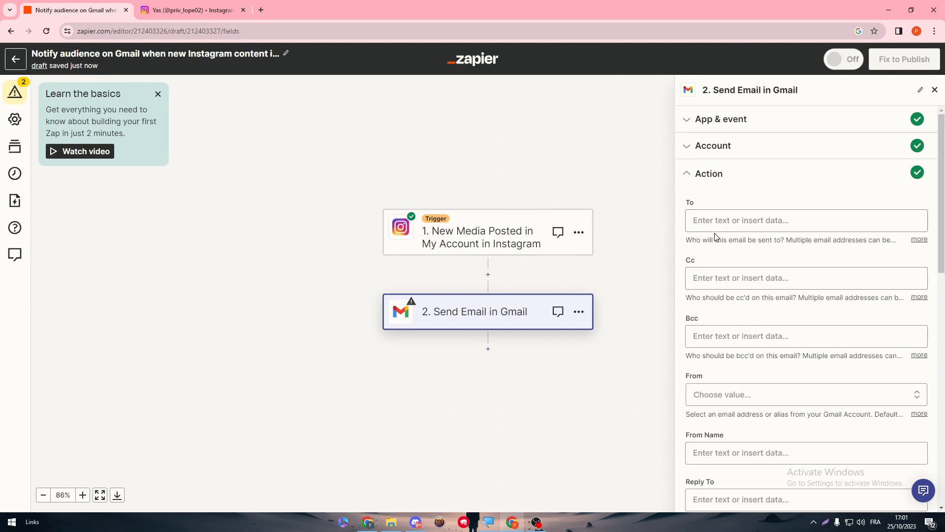
Review the To field and browse the Instagram data available to insert into it
click(805, 220)
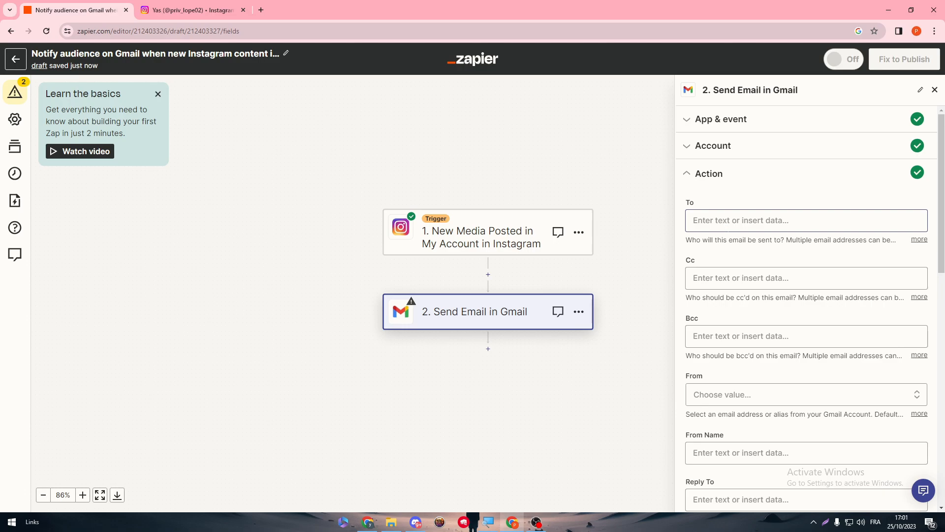
click(805, 219)
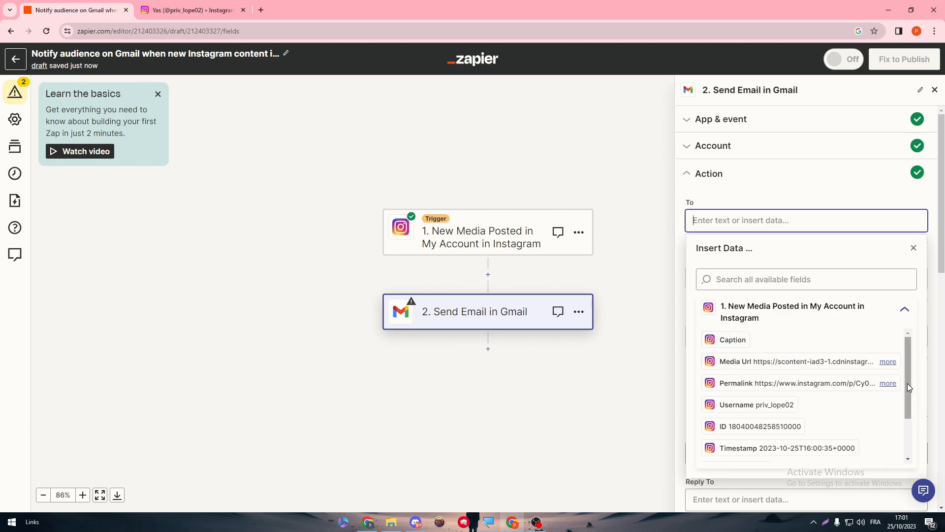
scroll(down, 3)
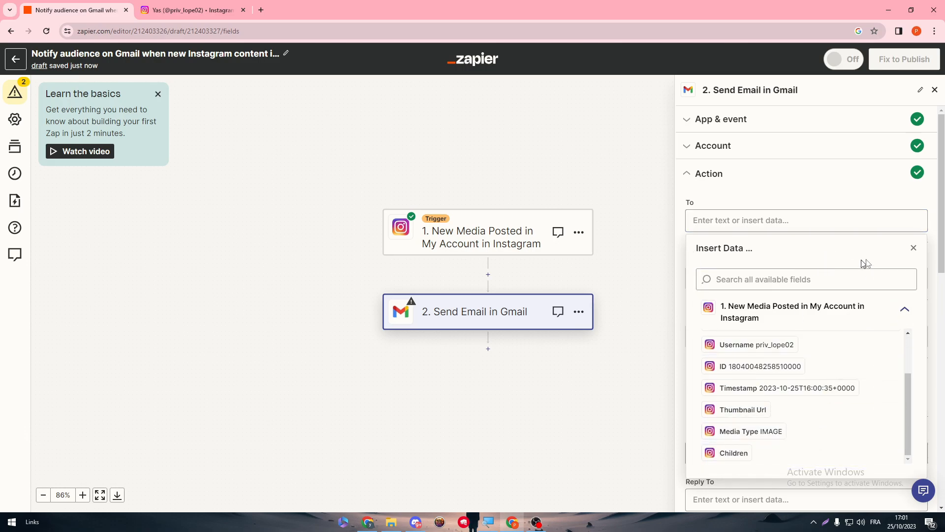
click(913, 248)
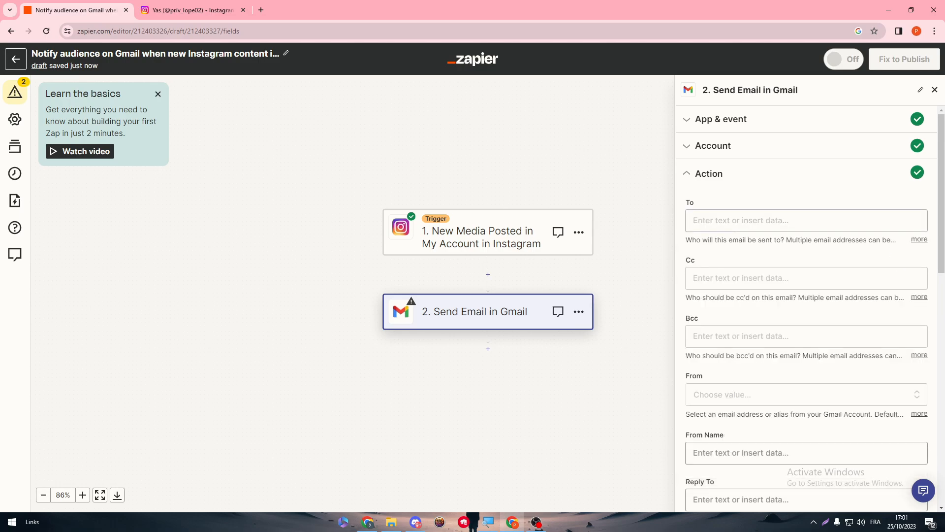
click(805, 219)
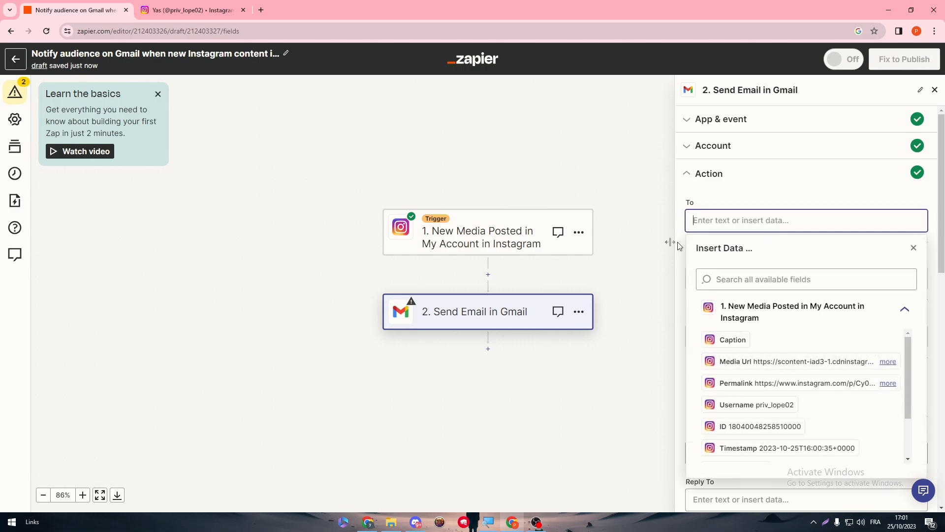
click(912, 248)
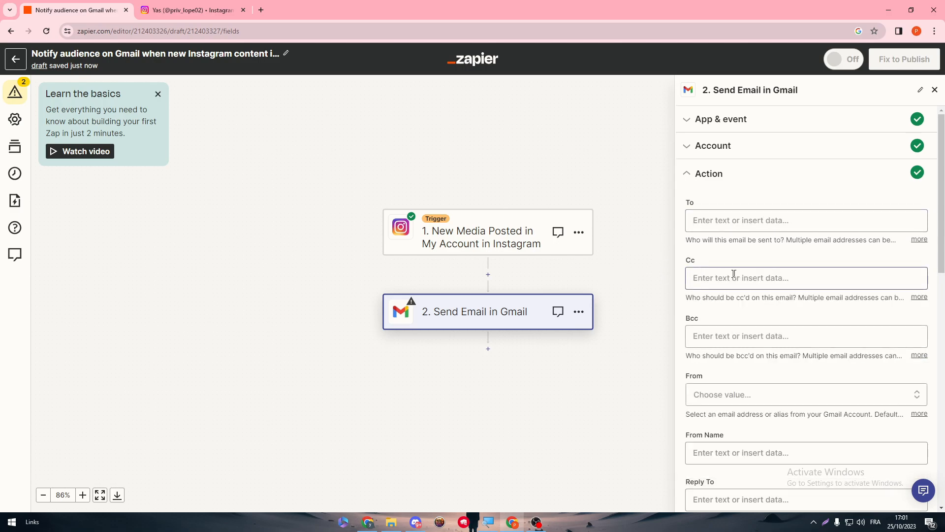
Review the subject 'New Instagram Post', the body template, and the signature options without choosing one
scroll(down, 3)
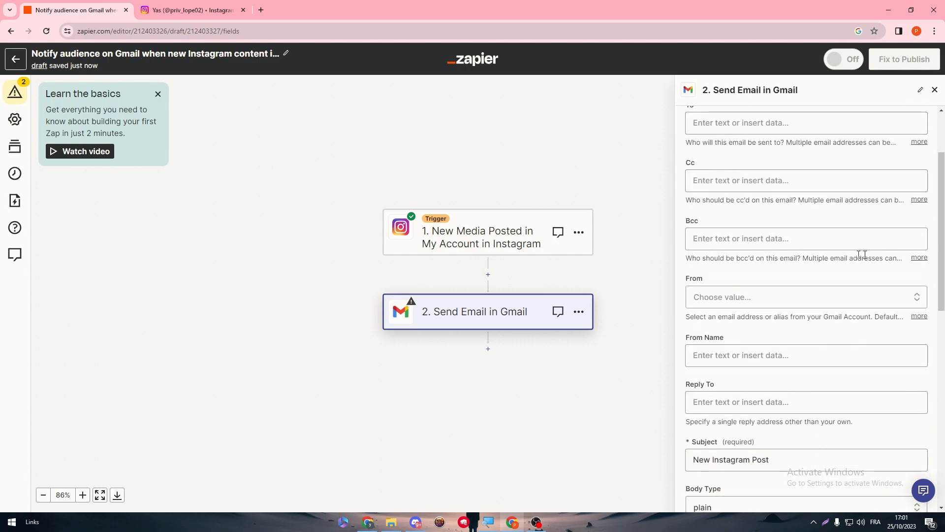
scroll(down, 3)
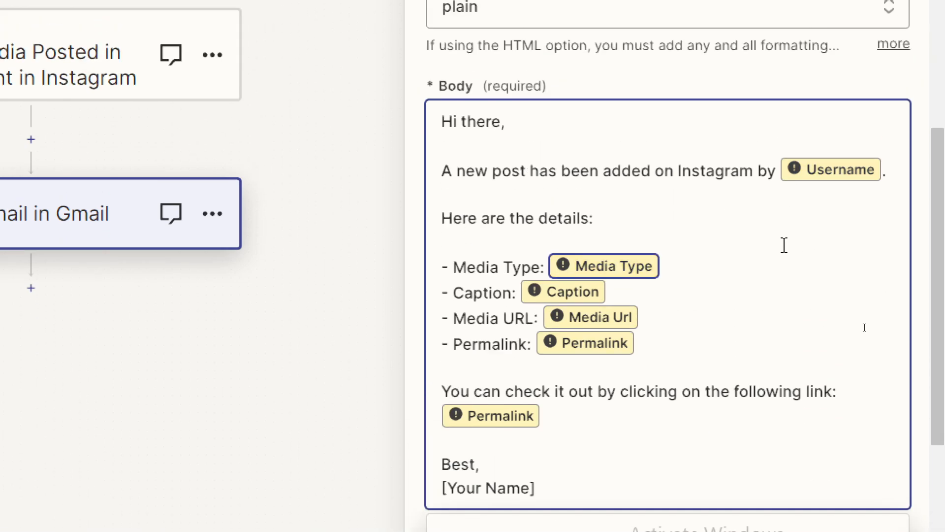
mouse_move(603, 265)
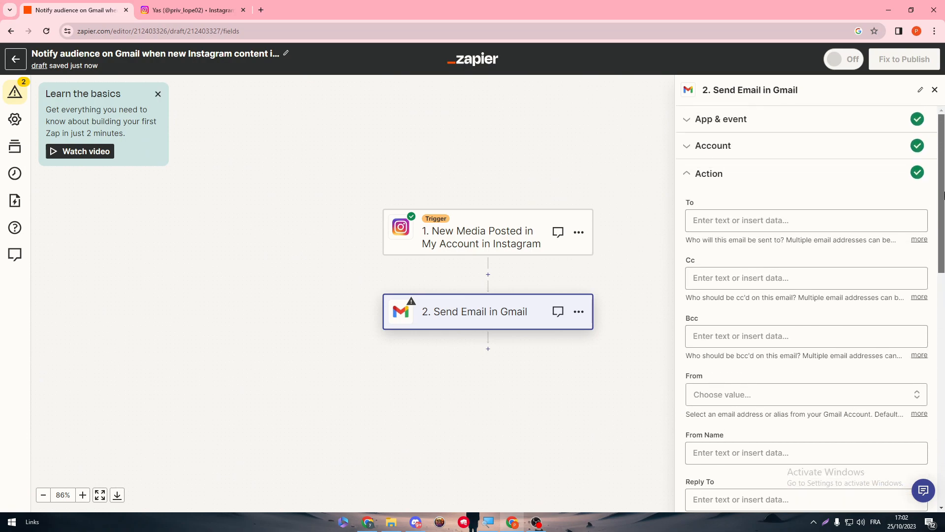
scroll(down, 3)
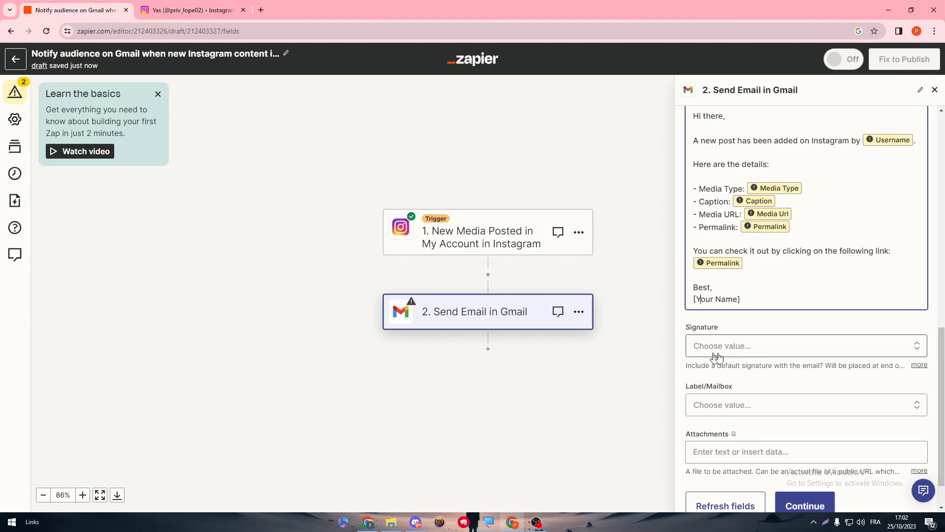
click(805, 346)
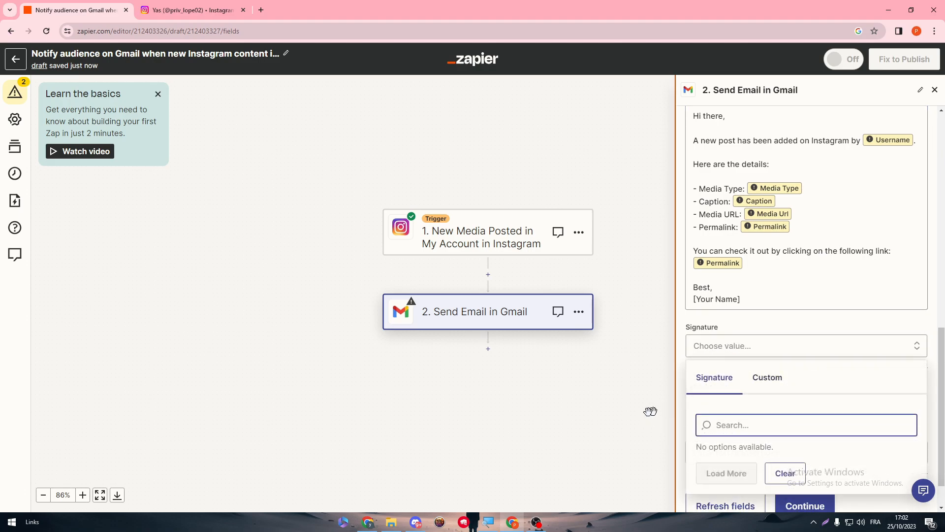
click(804, 346)
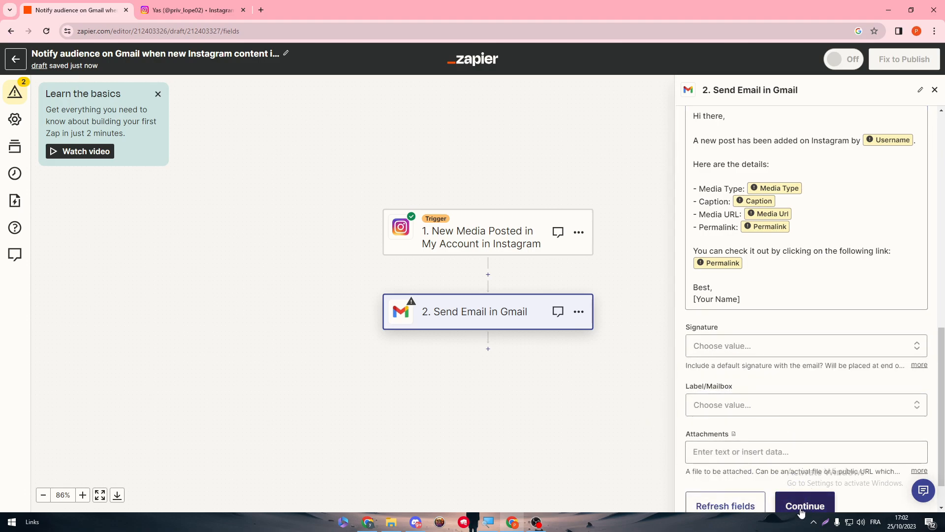
Skip the Gmail action test and publish the Zap so it switches On
click(804, 505)
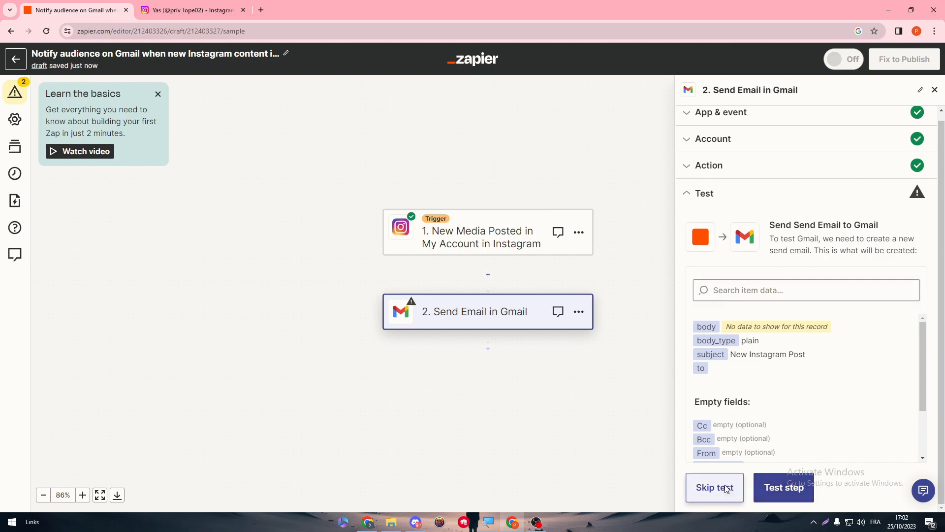
click(715, 488)
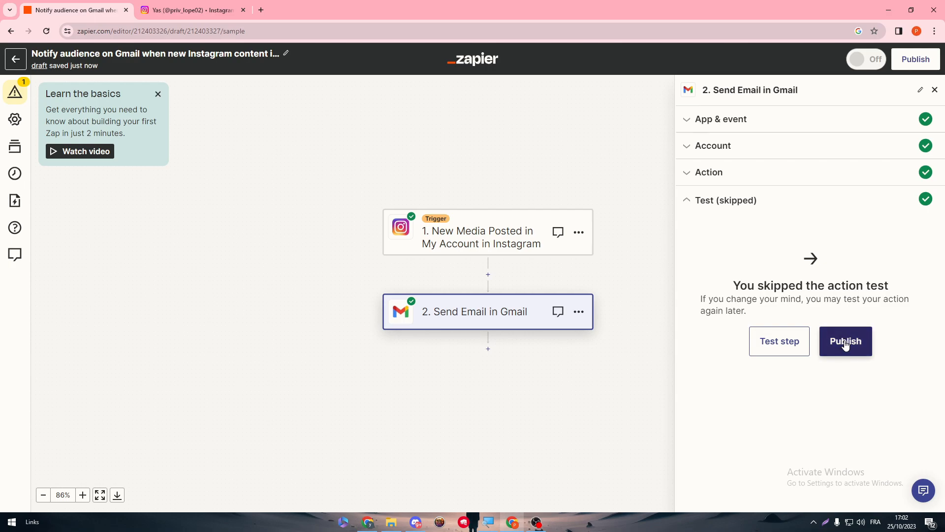
click(844, 341)
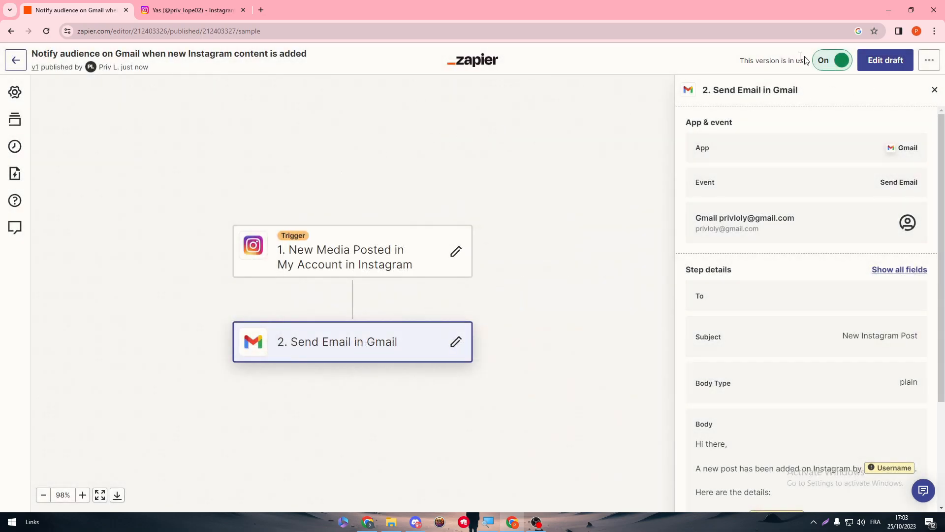
mouse_move(578, 71)
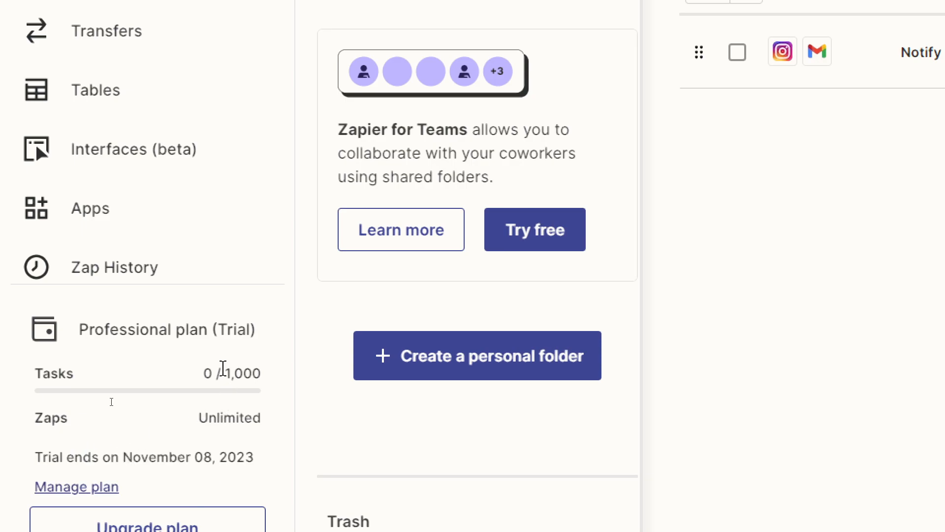
Show the Zaps home list with the Instagram-to-Gmail Zap running On
double_click(241, 373)
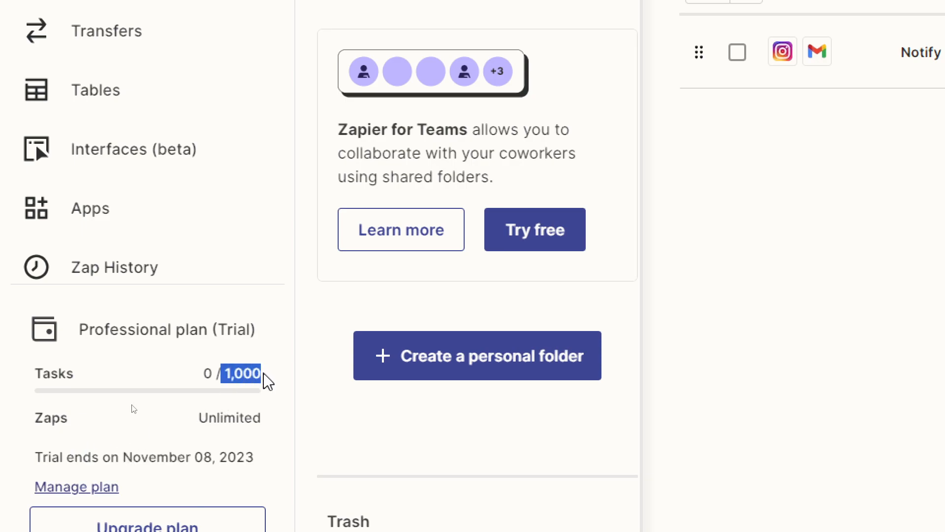
mouse_move(185, 409)
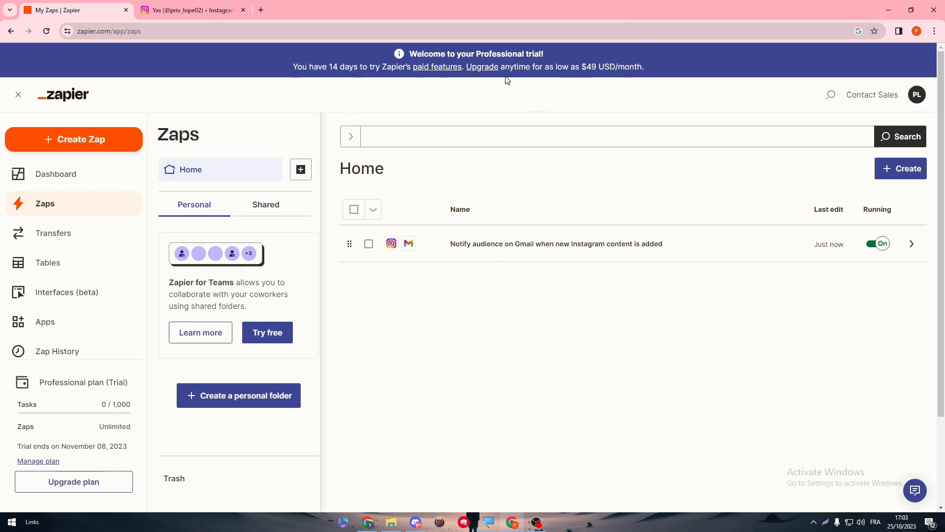
mouse_move(525, 105)
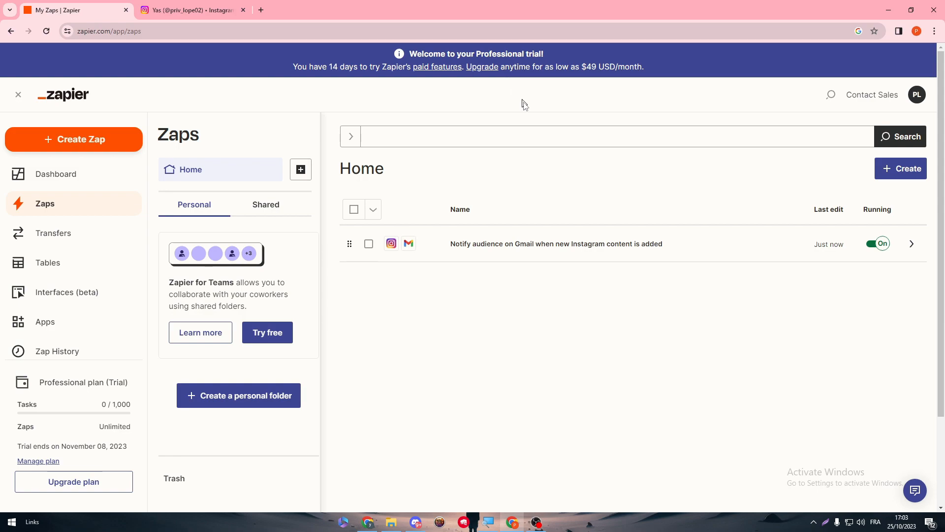
mouse_move(598, 193)
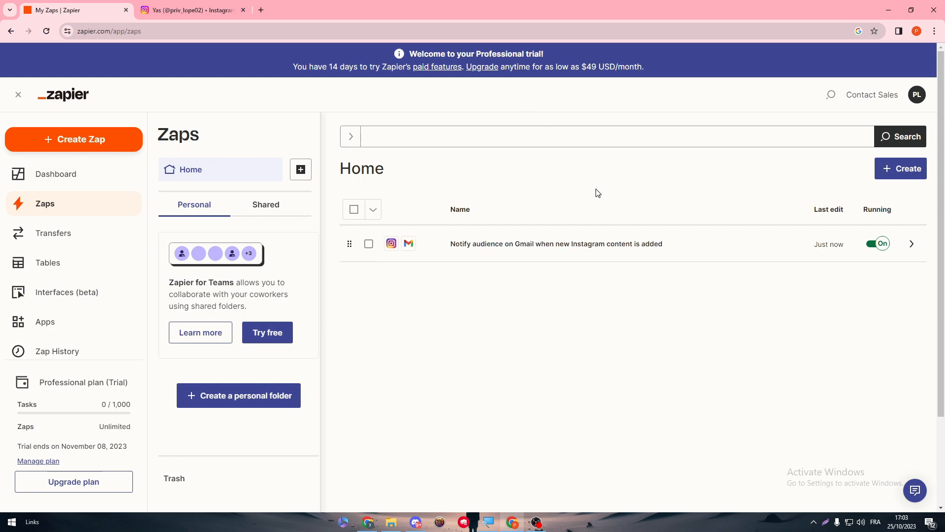